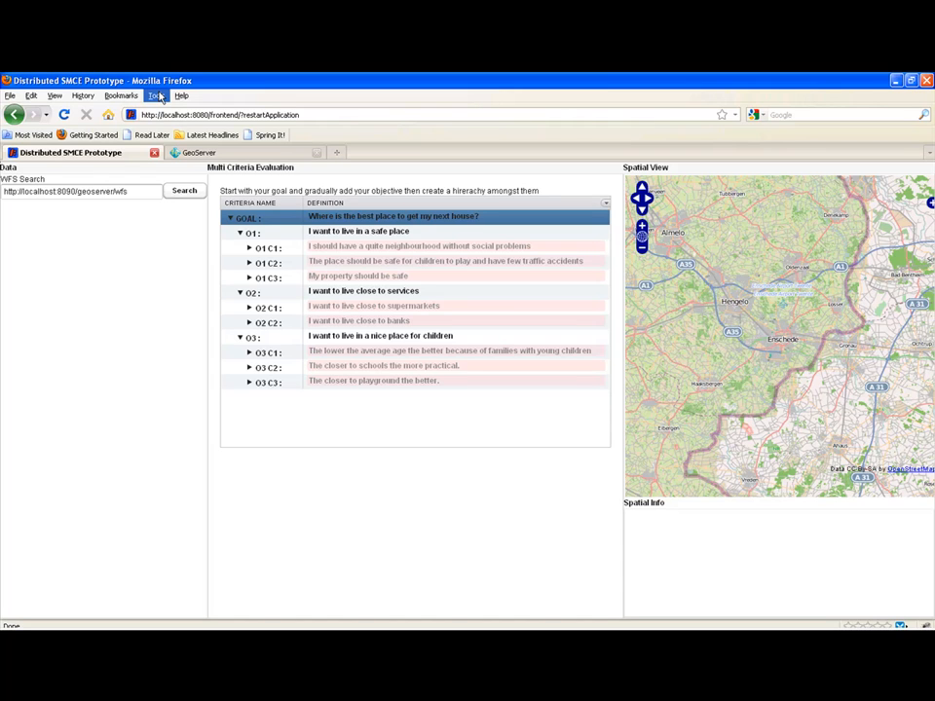
{"action": "mouse_move", "coordinate": [182, 328]}
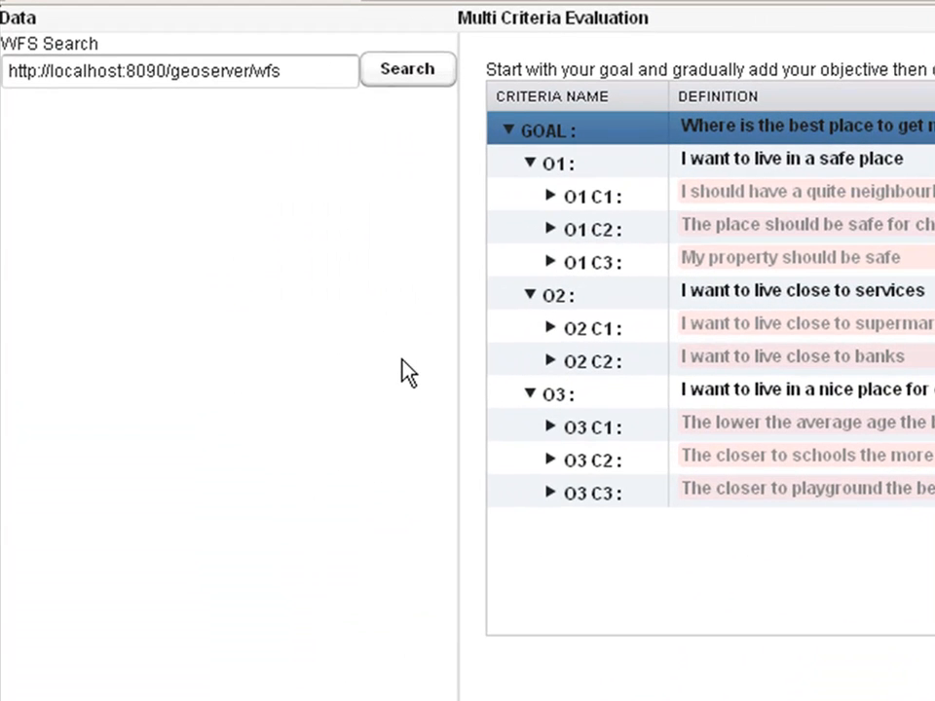
{"action": "mouse_move", "coordinate": [193, 321]}
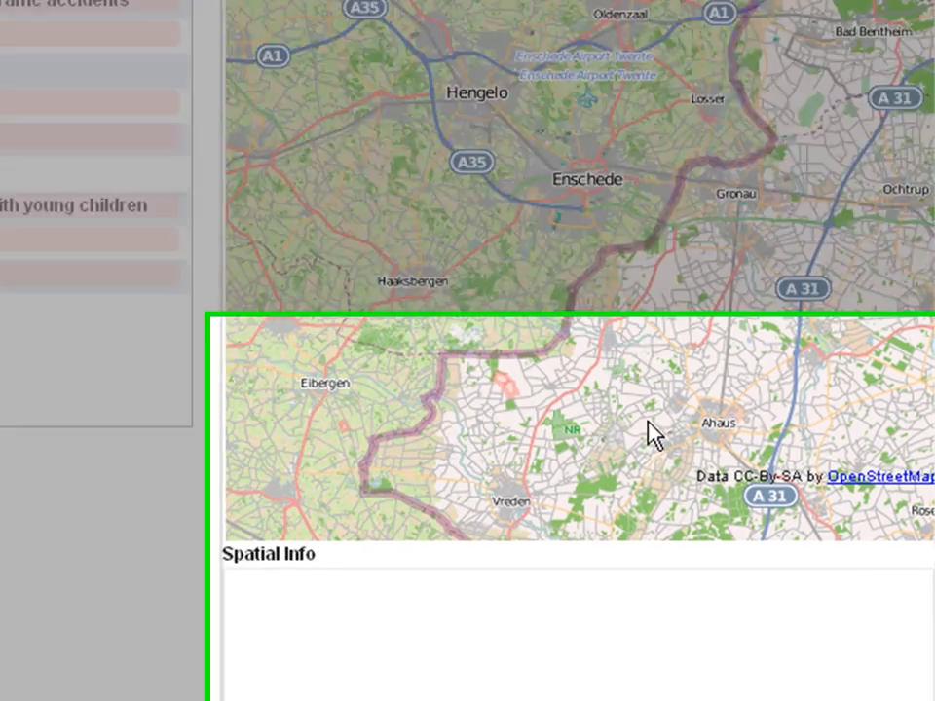
Define objective O4 as 'I want to live in a wealthy place'
{"action": "scroll", "scroll_direction": "down", "scroll_amount": 3}
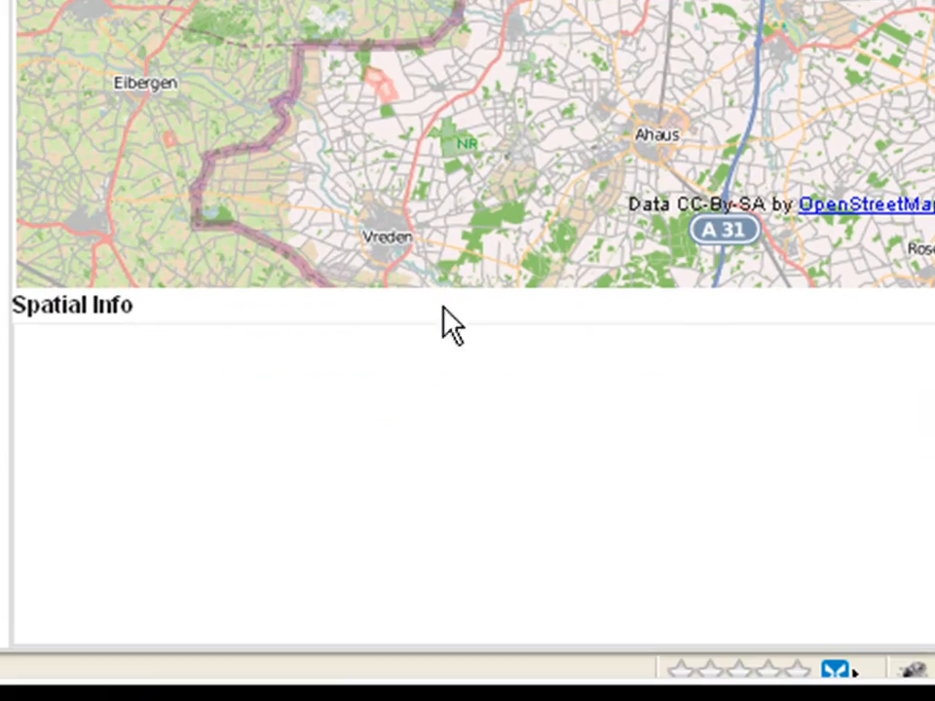
{"action": "mouse_move", "coordinate": [440, 494]}
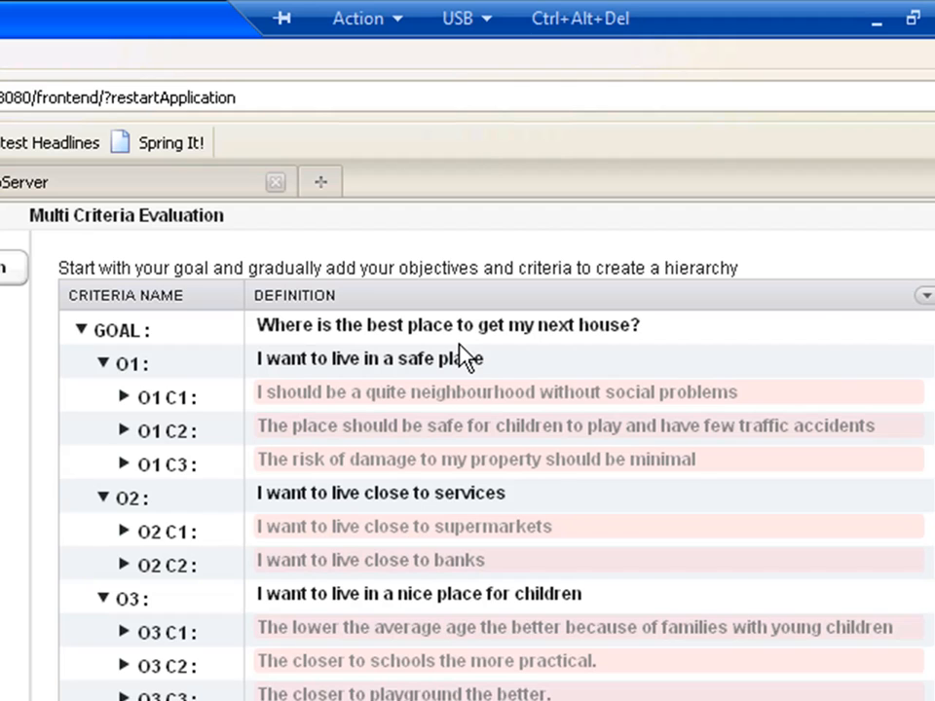
{"action": "mouse_move", "coordinate": [507, 349]}
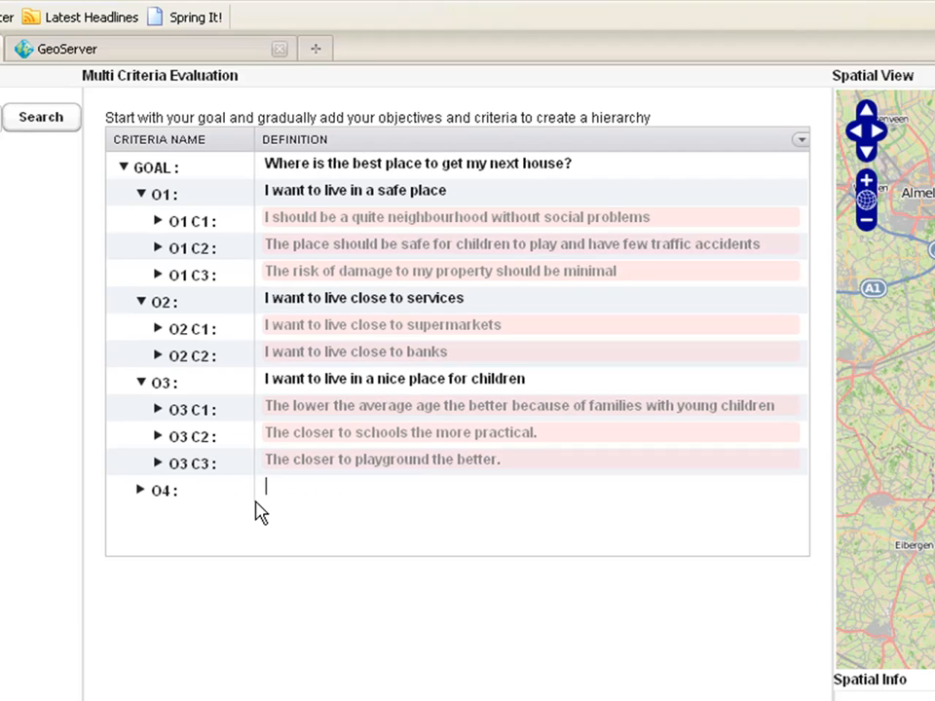
{"action": "type", "text": "I want to"}
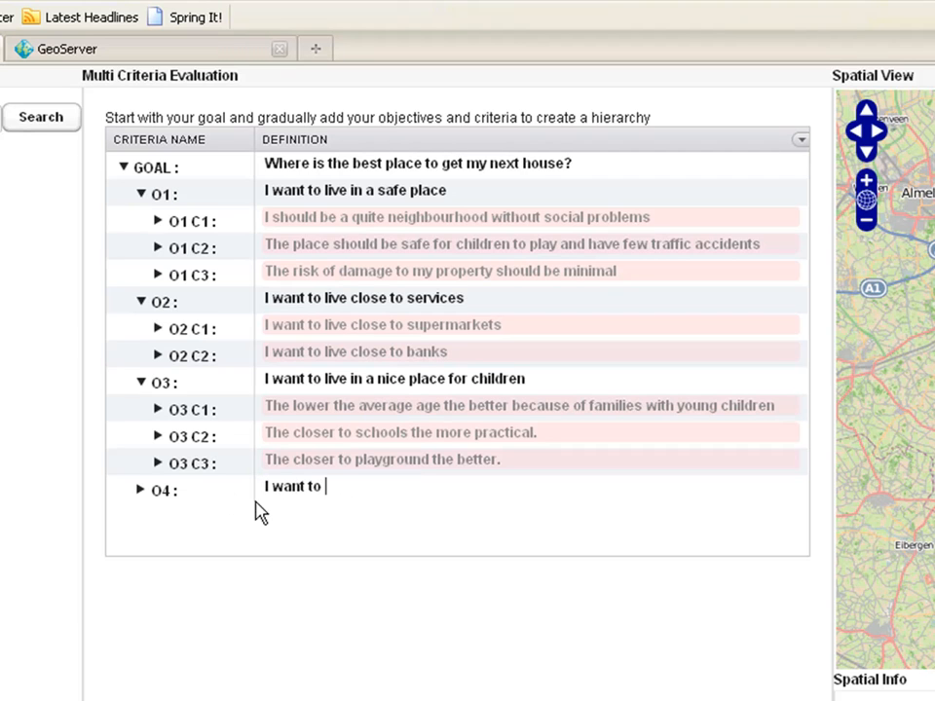
{"action": "type", "text": "live in"}
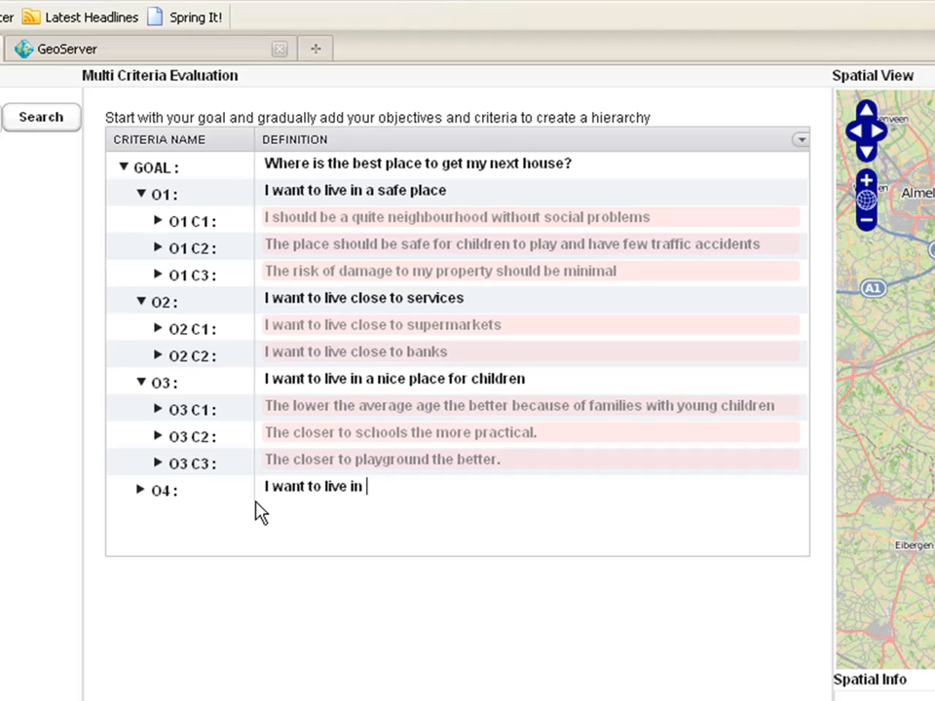
{"action": "type", "text": "a weal"}
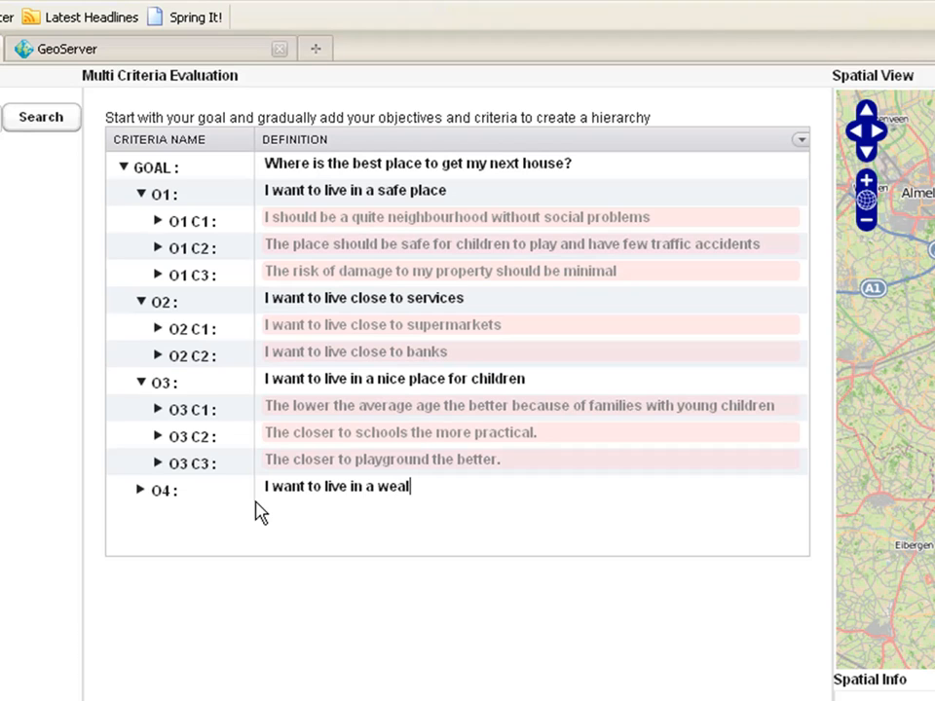
{"action": "type", "text": "thy place"}
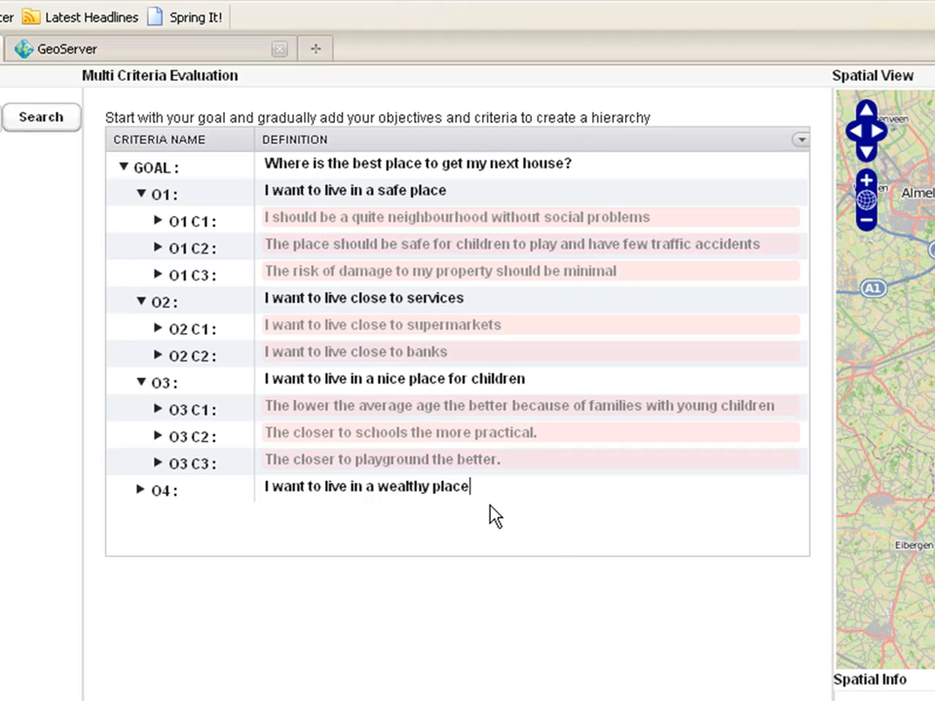
{"action": "mouse_move", "coordinate": [508, 527]}
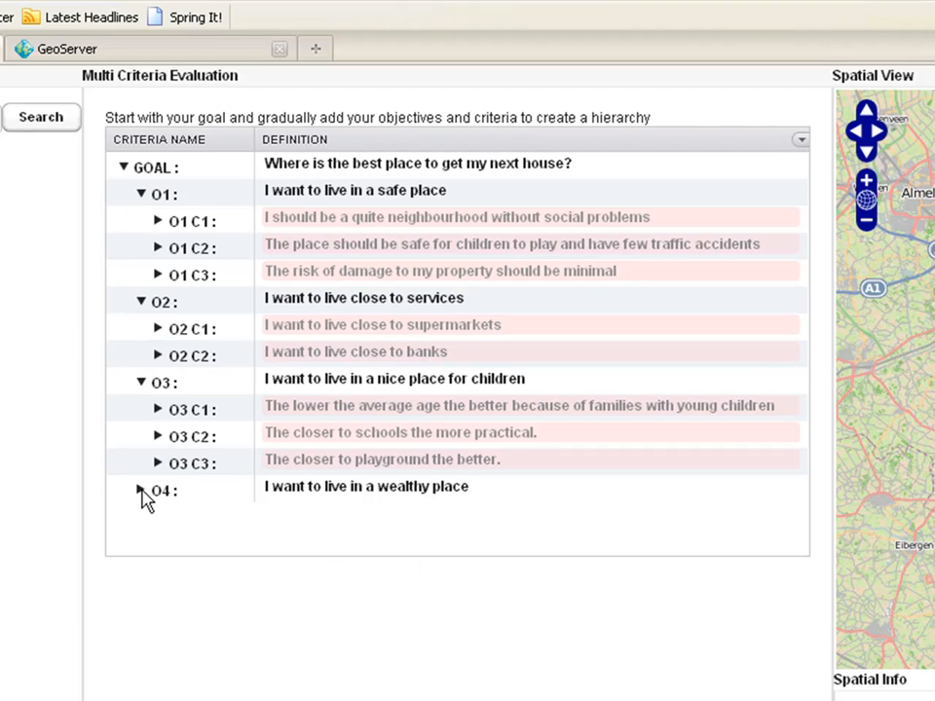
Create criterion O4 C1 under O4 and mark it 'Less is Better!'
{"action": "left_click", "coordinate": [137, 489]}
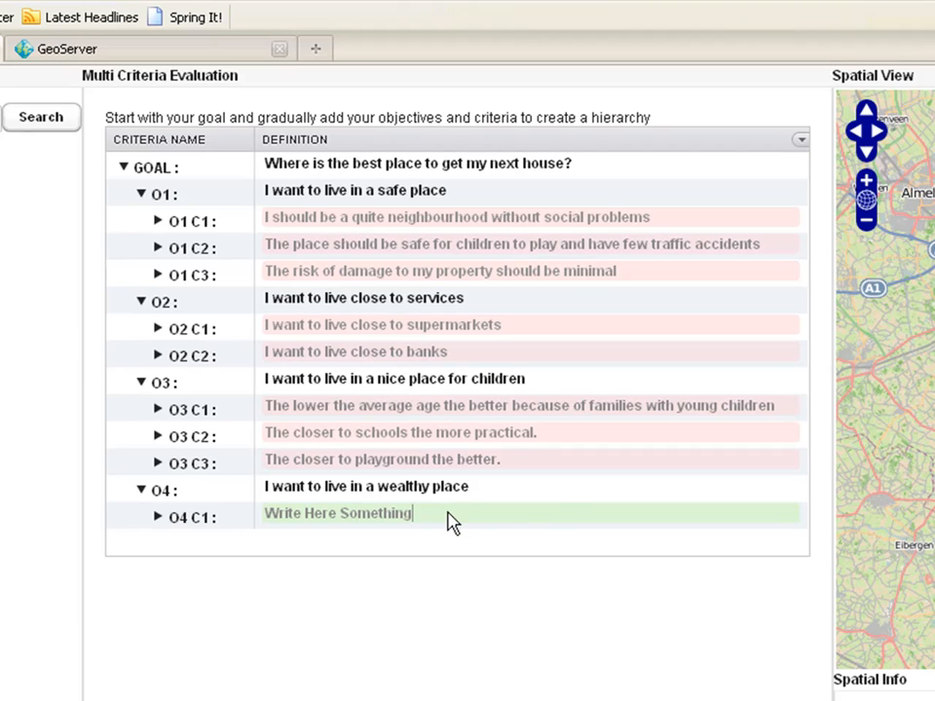
{"action": "right_click", "coordinate": [448, 518]}
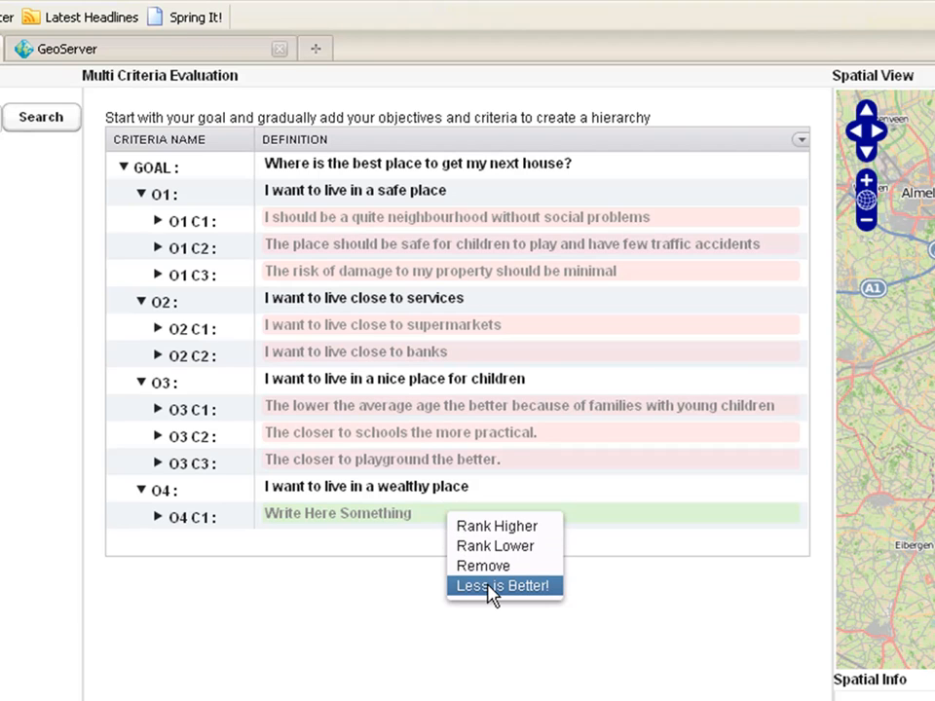
{"action": "left_click", "coordinate": [502, 587]}
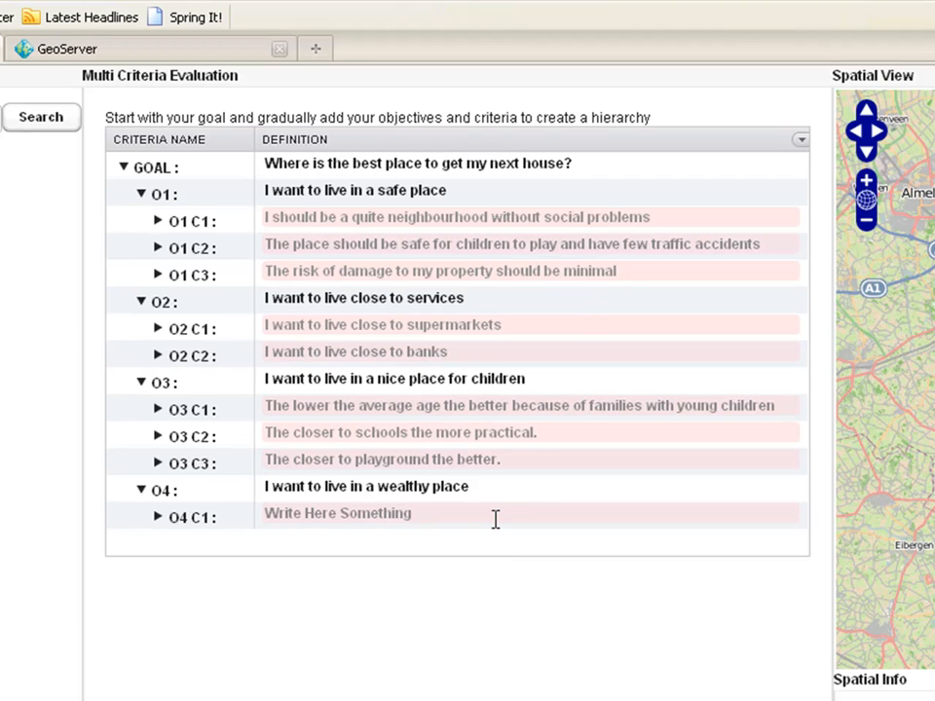
{"action": "mouse_move", "coordinate": [476, 513]}
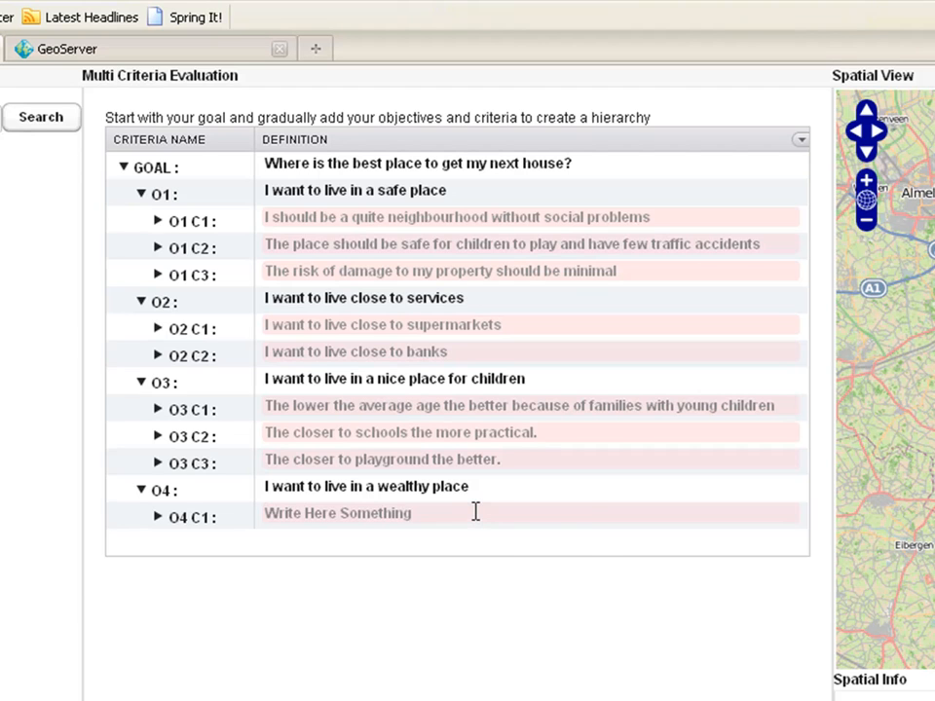
{"action": "mouse_move", "coordinate": [506, 587]}
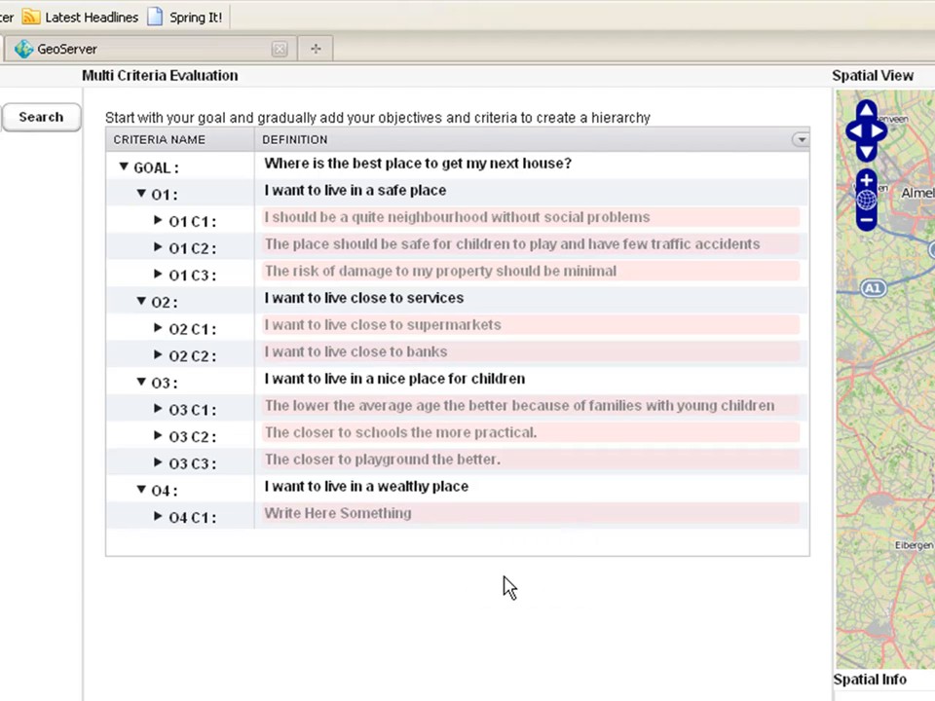
Enter 'The higher the income the better' as the O4 C1 definition
{"action": "double_click", "coordinate": [337, 513]}
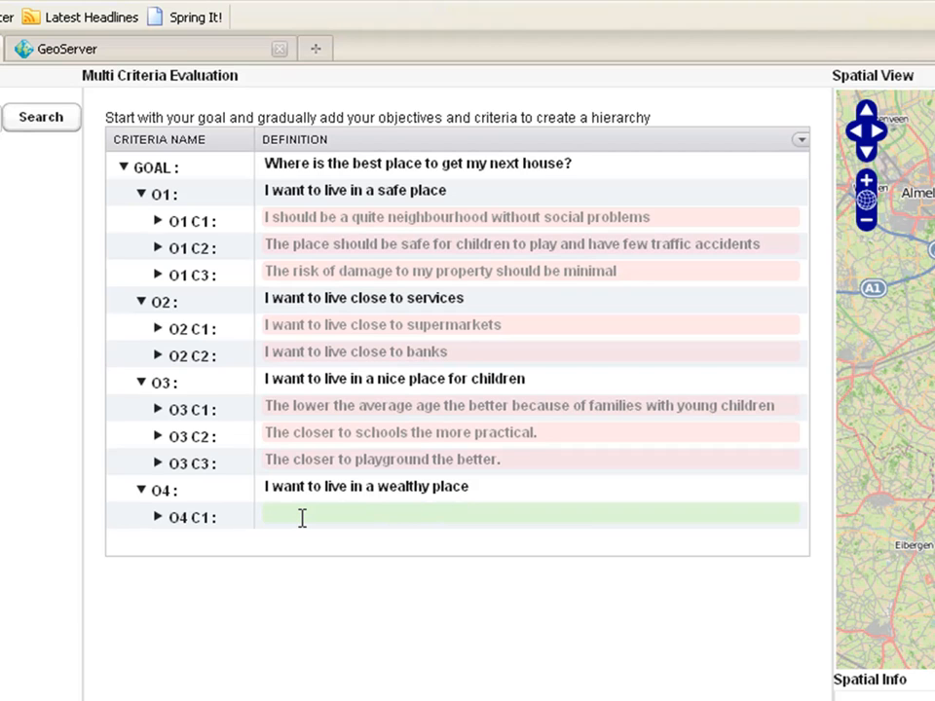
{"action": "type", "text": "The h"}
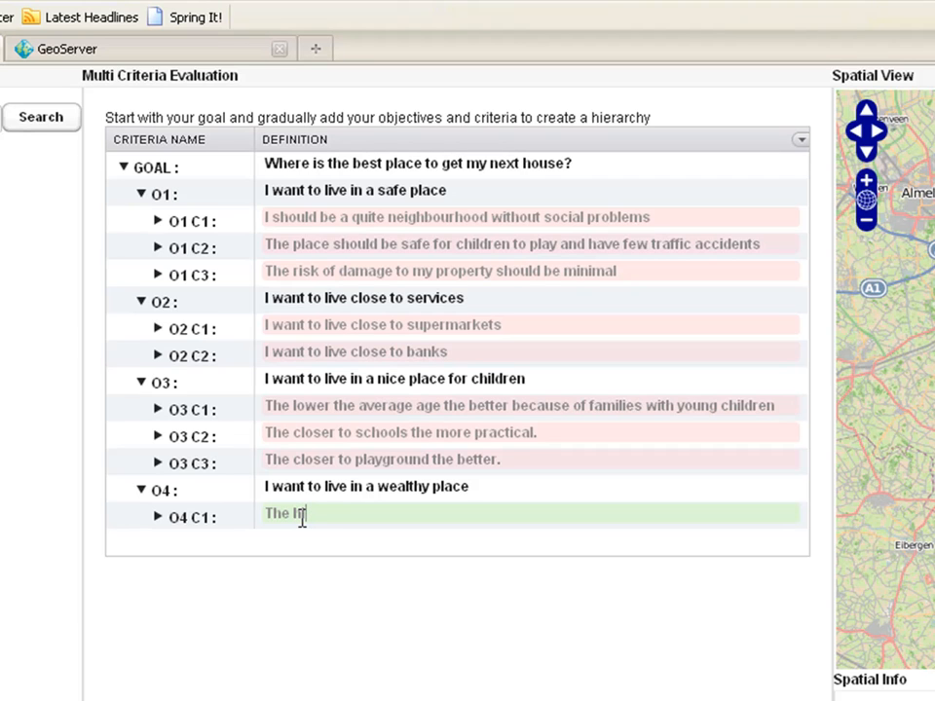
{"action": "type", "text": "igher the"}
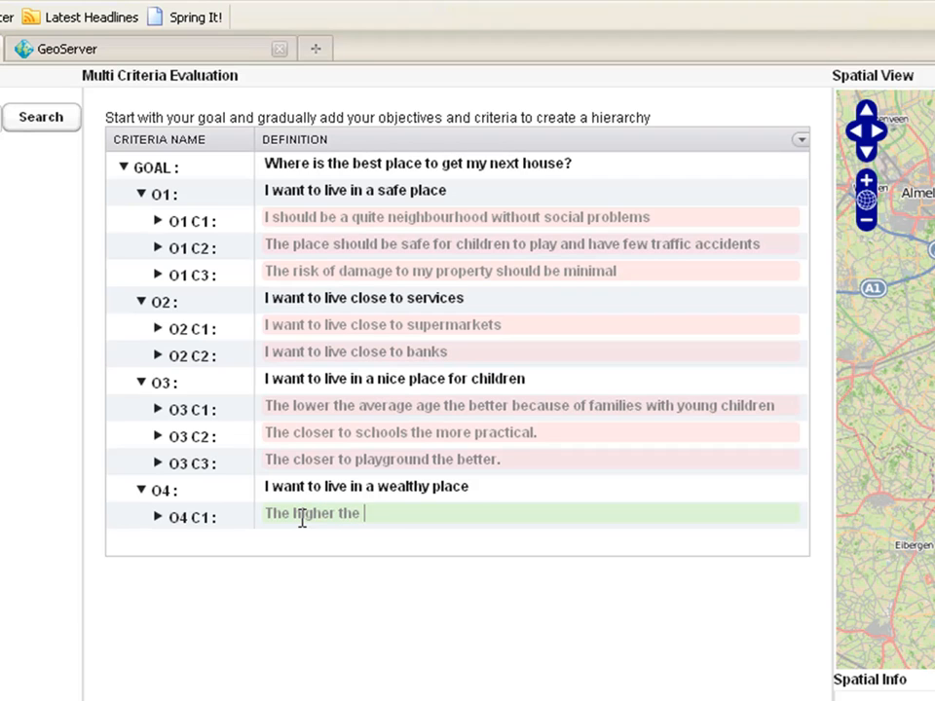
{"action": "type", "text": "income bette"}
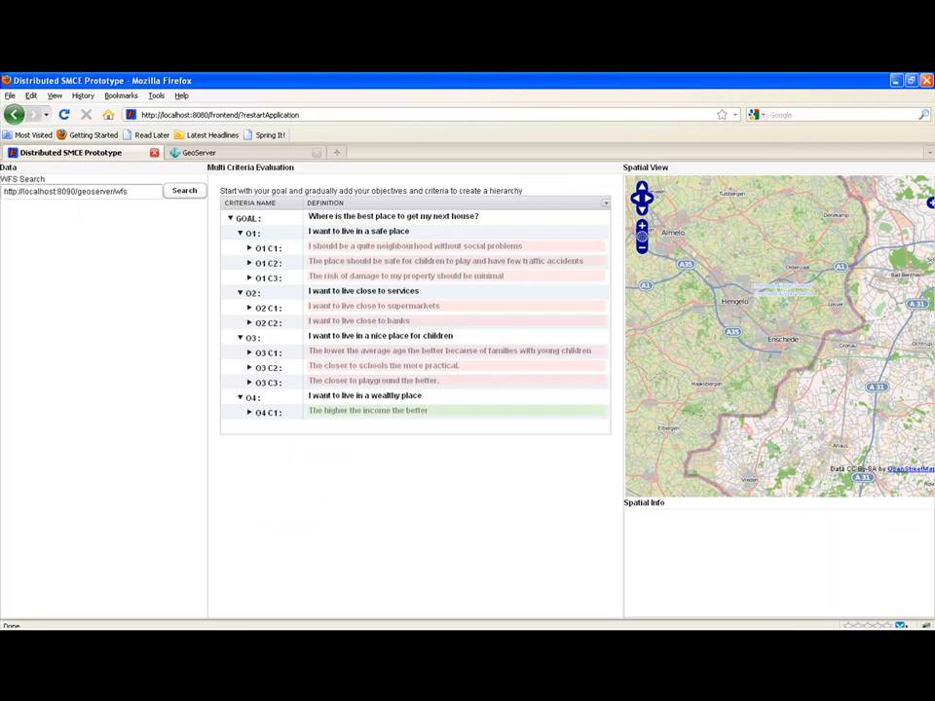
{"action": "mouse_move", "coordinate": [532, 233]}
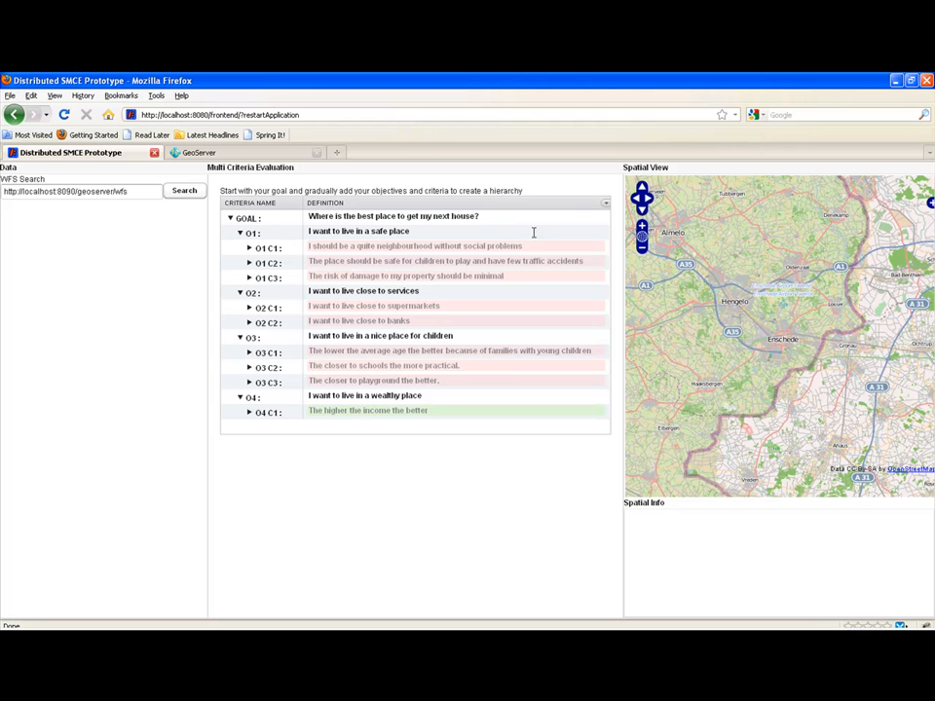
{"action": "left_click", "coordinate": [605, 203]}
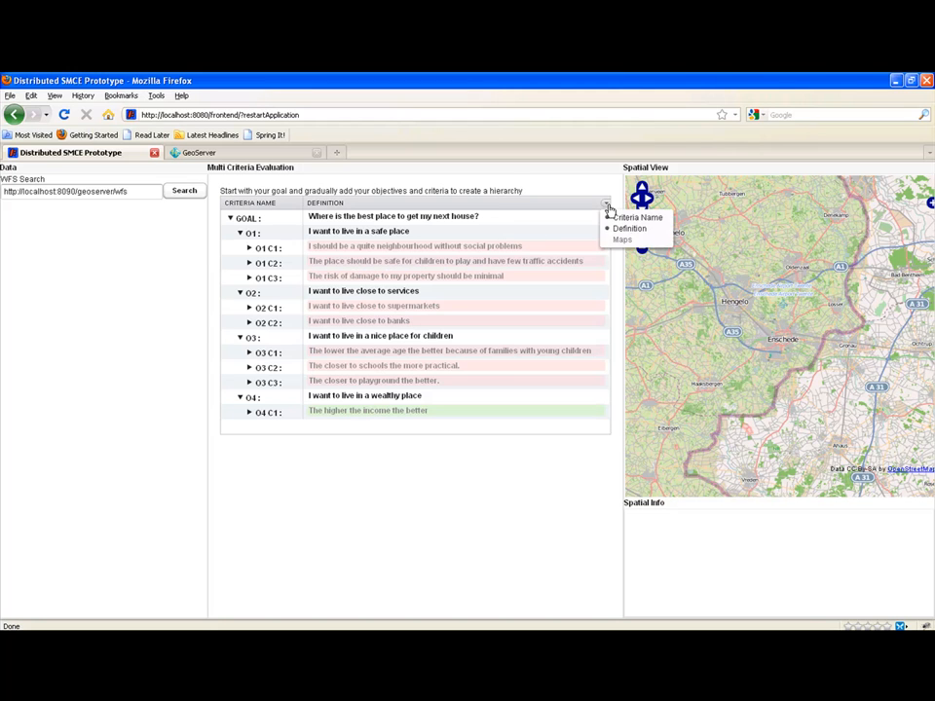
{"action": "left_click", "coordinate": [630, 239]}
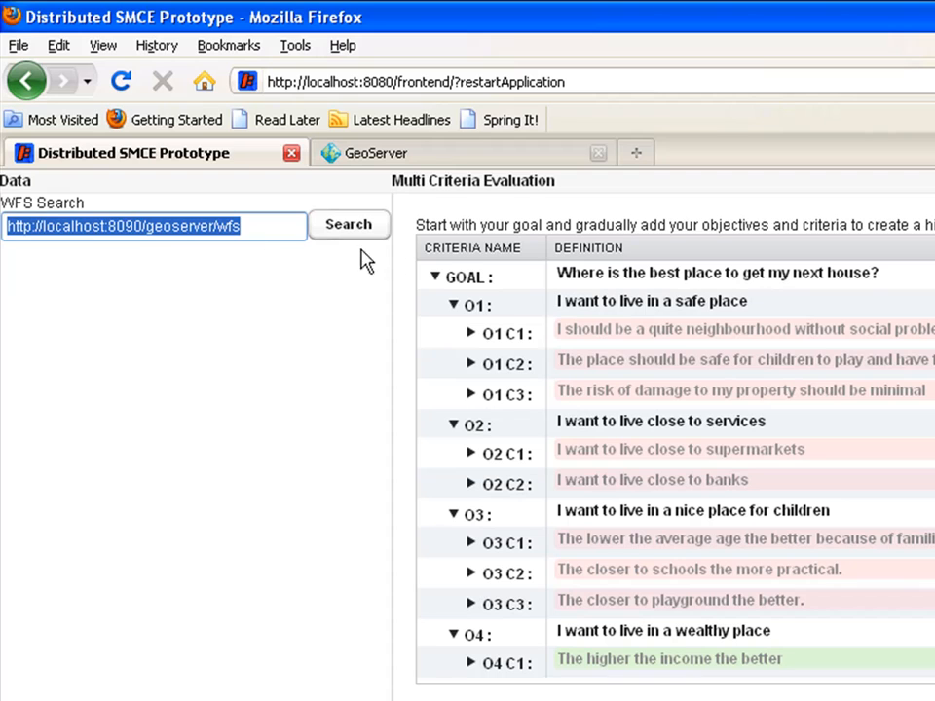
{"action": "mouse_move", "coordinate": [377, 250]}
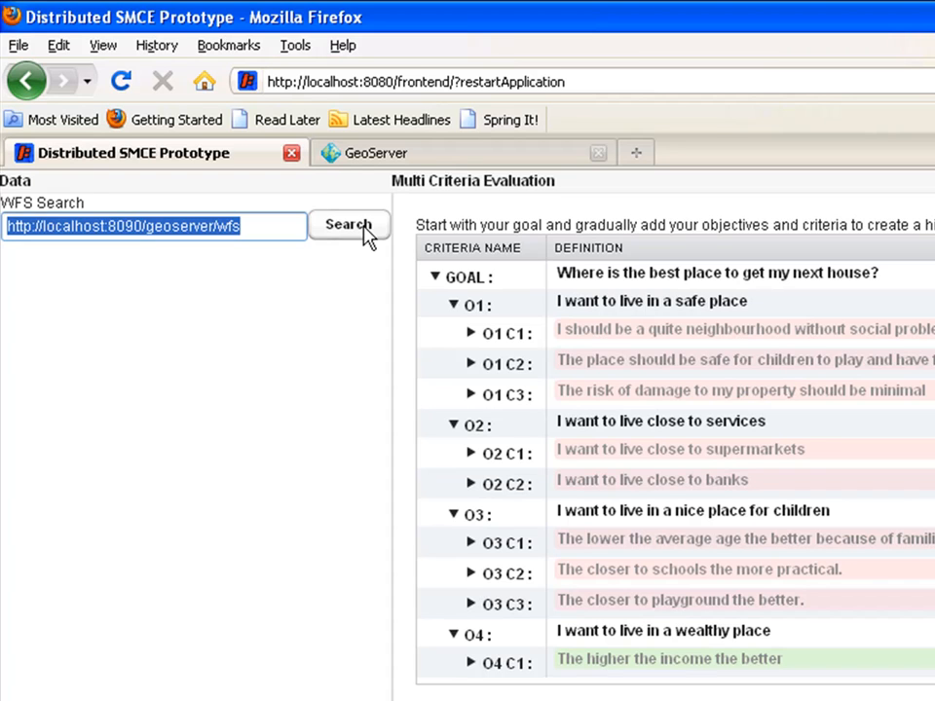
Search the GeoServer WFS URL to load its service details and Neighborhoods_Enschede_2 layer
{"action": "left_click", "coordinate": [349, 225]}
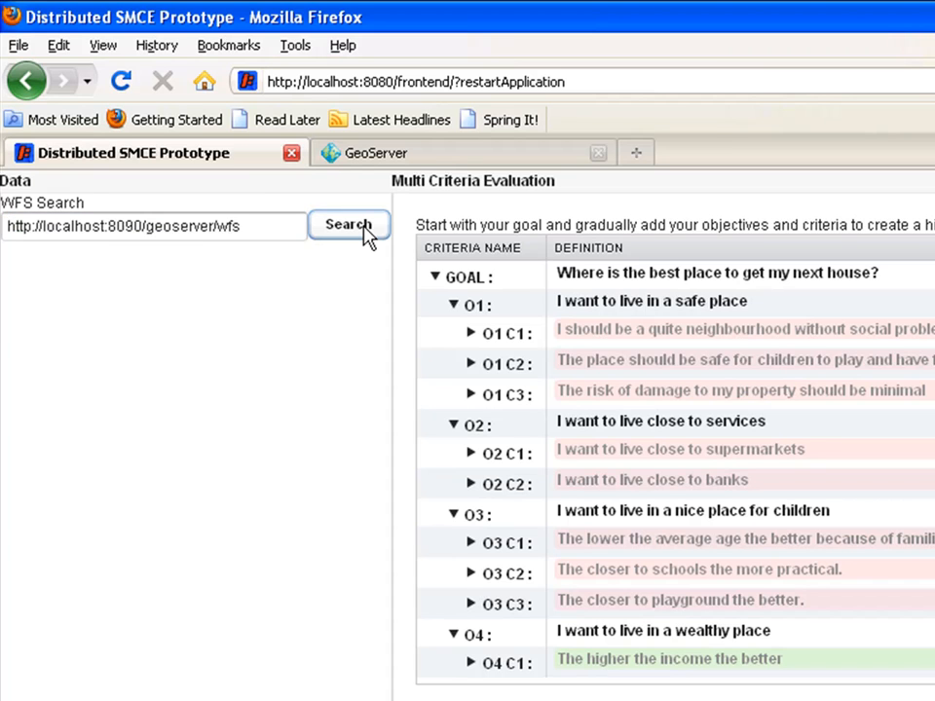
{"action": "left_click", "coordinate": [349, 224]}
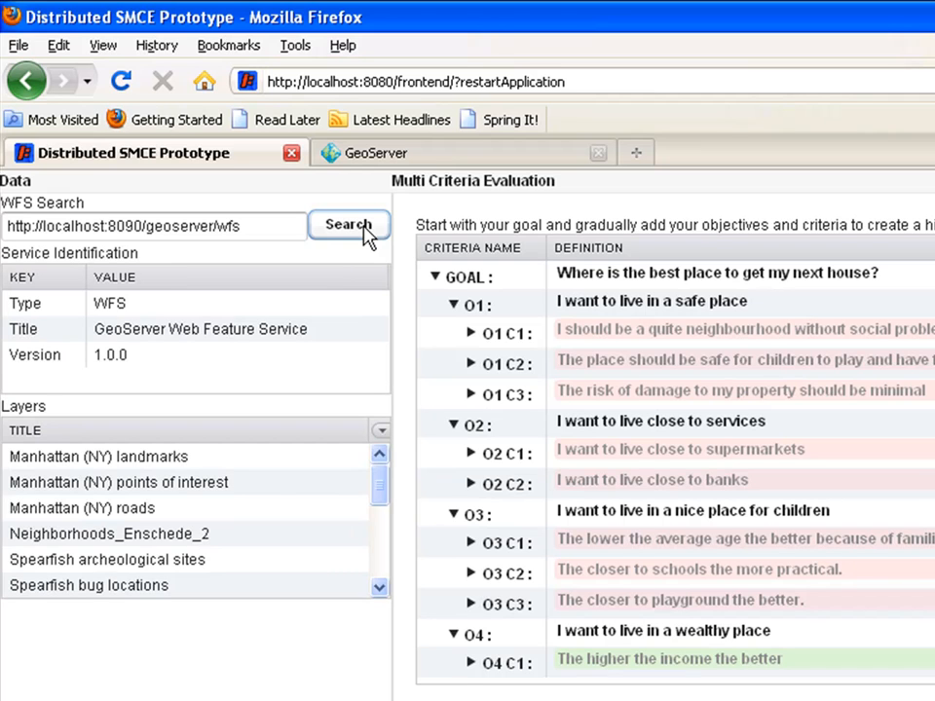
{"action": "mouse_move", "coordinate": [351, 322]}
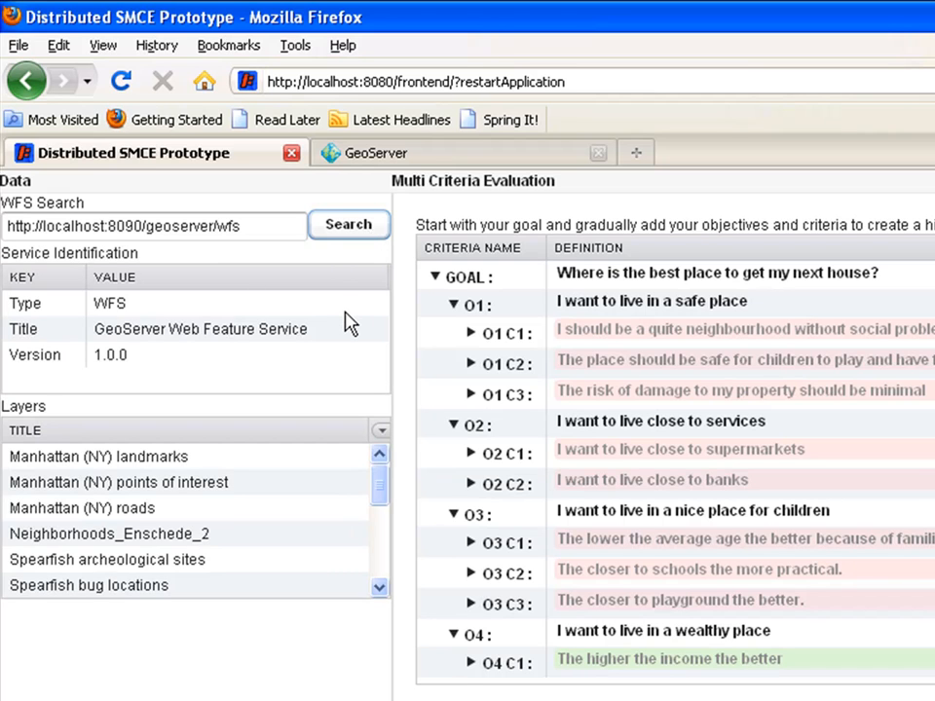
{"action": "mouse_move", "coordinate": [351, 356]}
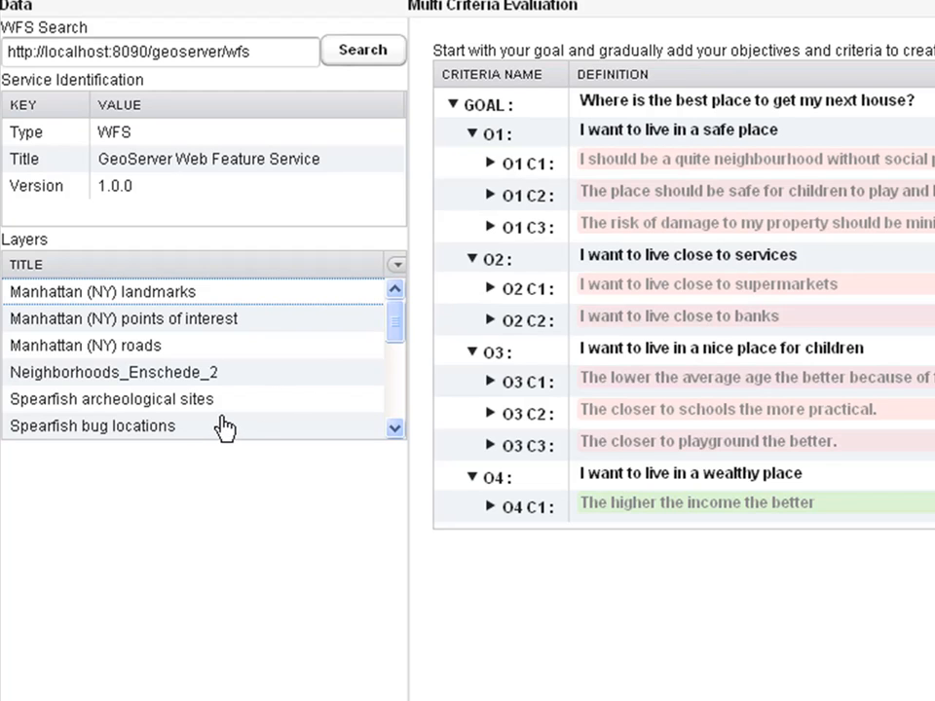
{"action": "left_click", "coordinate": [112, 372]}
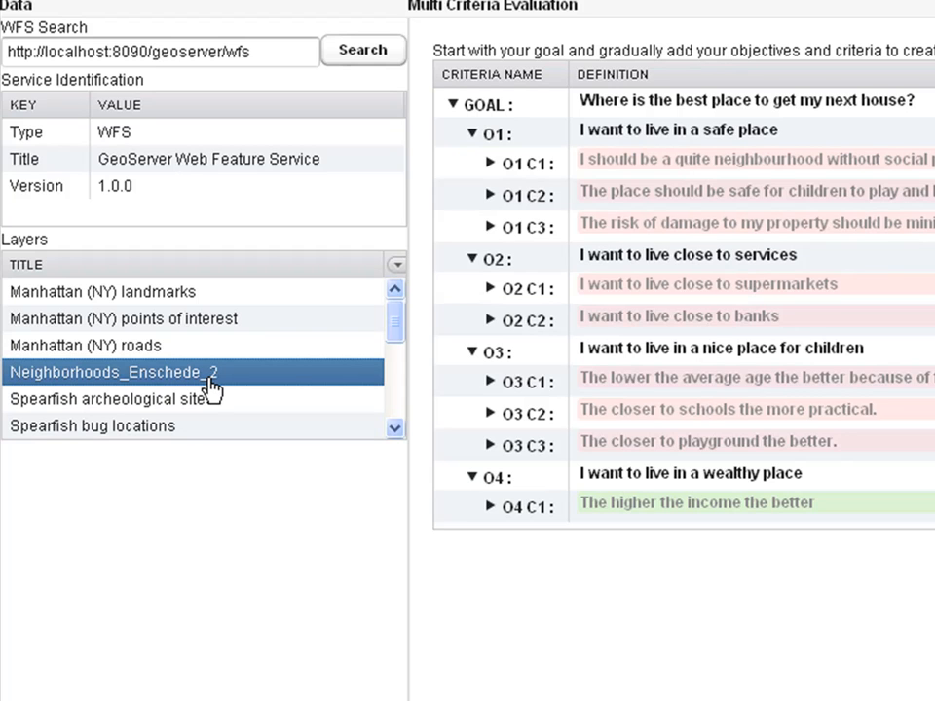
Load Neighborhoods_Enschede_2 attributes and open the AvgAge map (mean 38.77, std dev 4.85)
{"action": "left_click", "coordinate": [127, 372]}
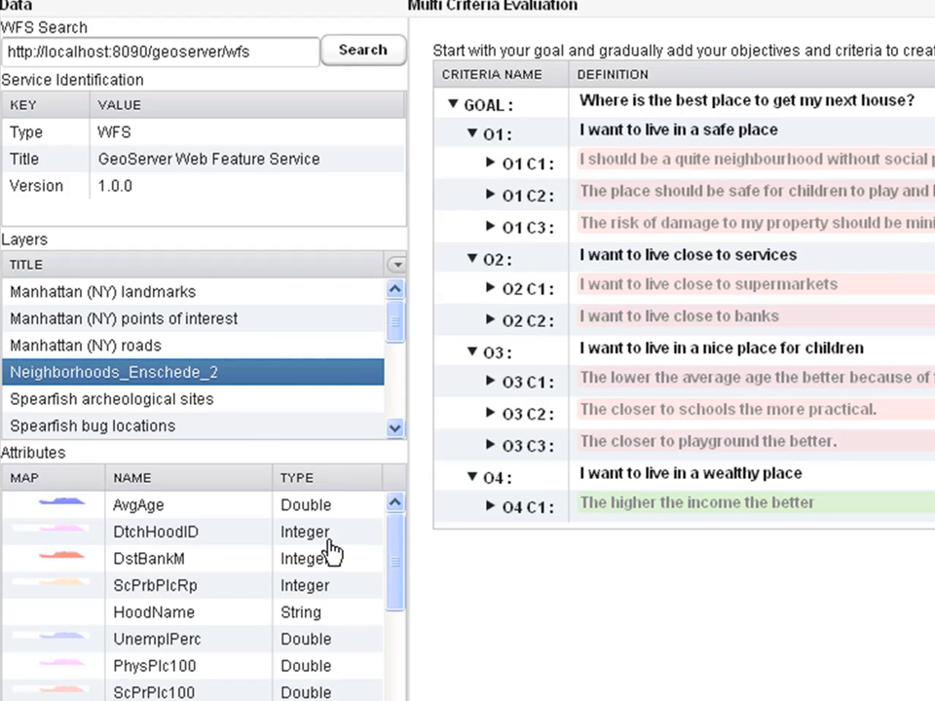
{"action": "scroll", "scroll_direction": "down", "scroll_amount": 3}
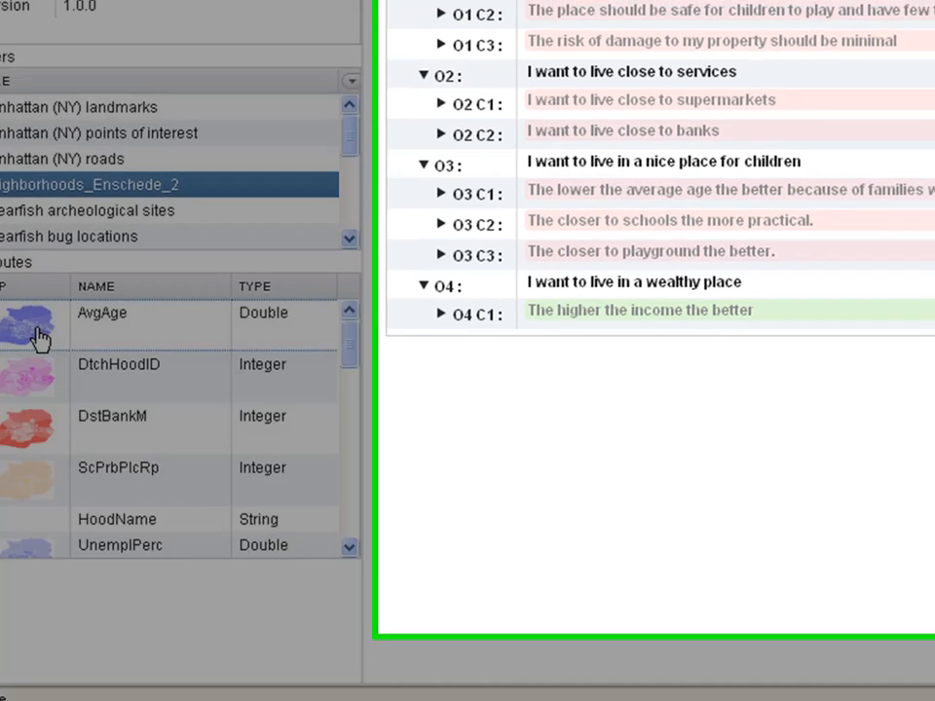
{"action": "double_click", "coordinate": [19, 321]}
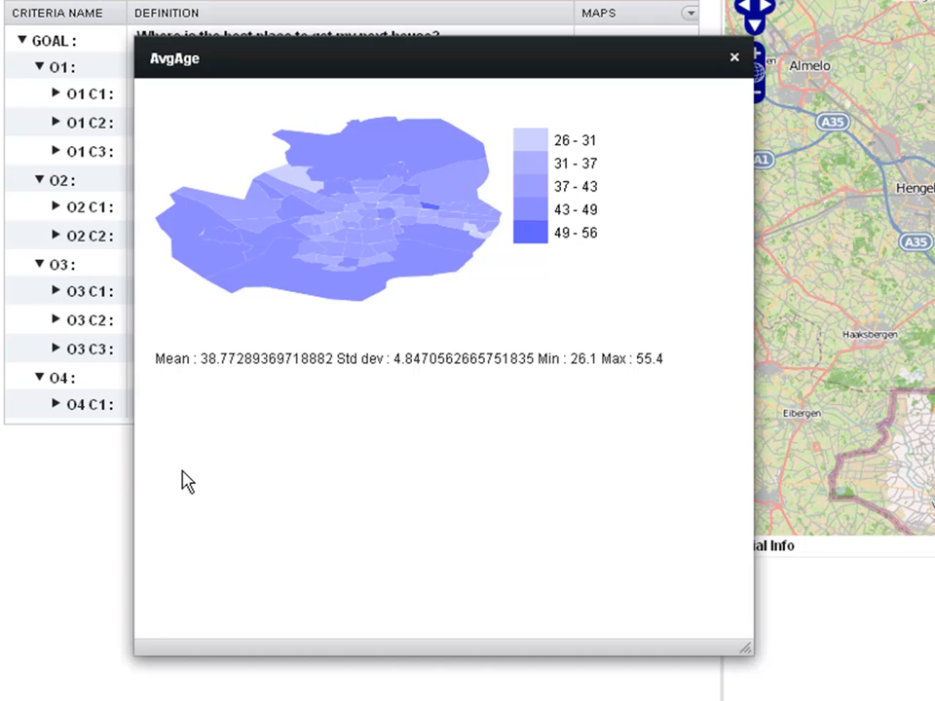
{"action": "mouse_move", "coordinate": [196, 485]}
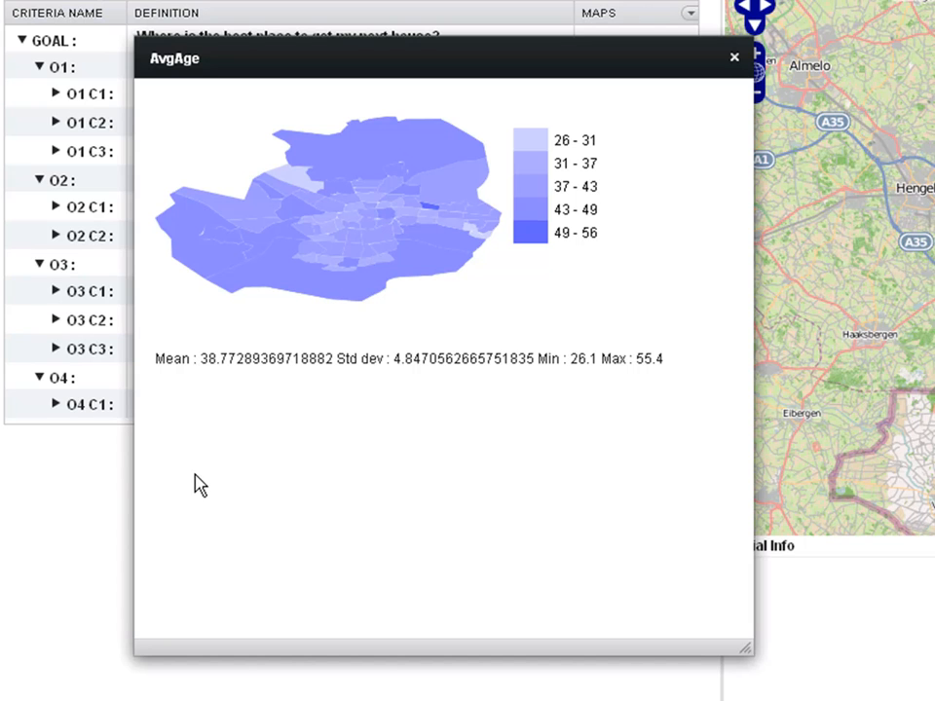
{"action": "mouse_move", "coordinate": [261, 371]}
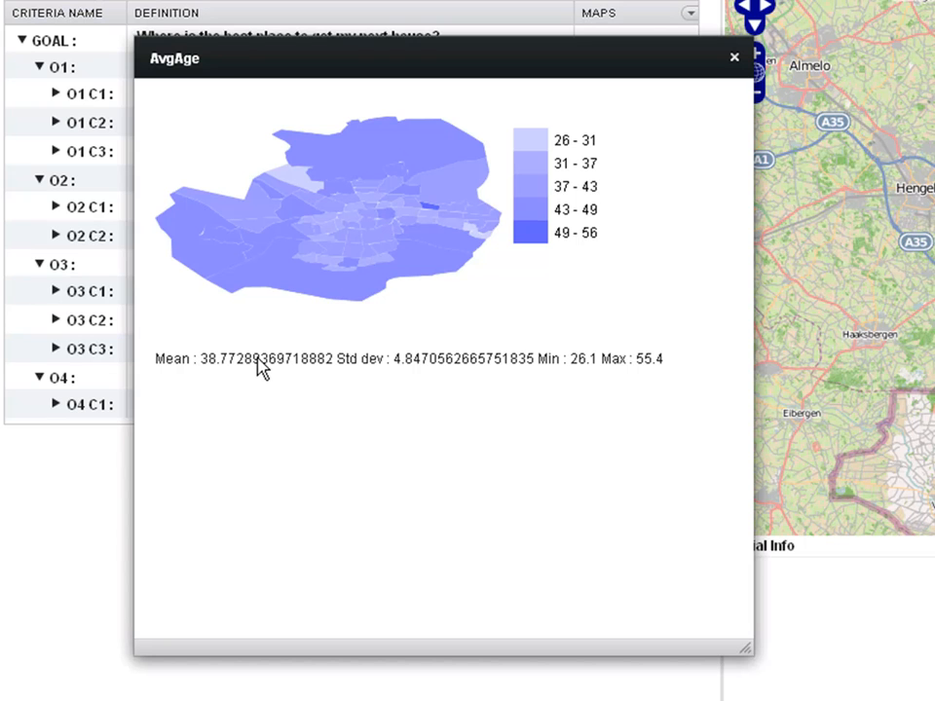
{"action": "mouse_move", "coordinate": [731, 58]}
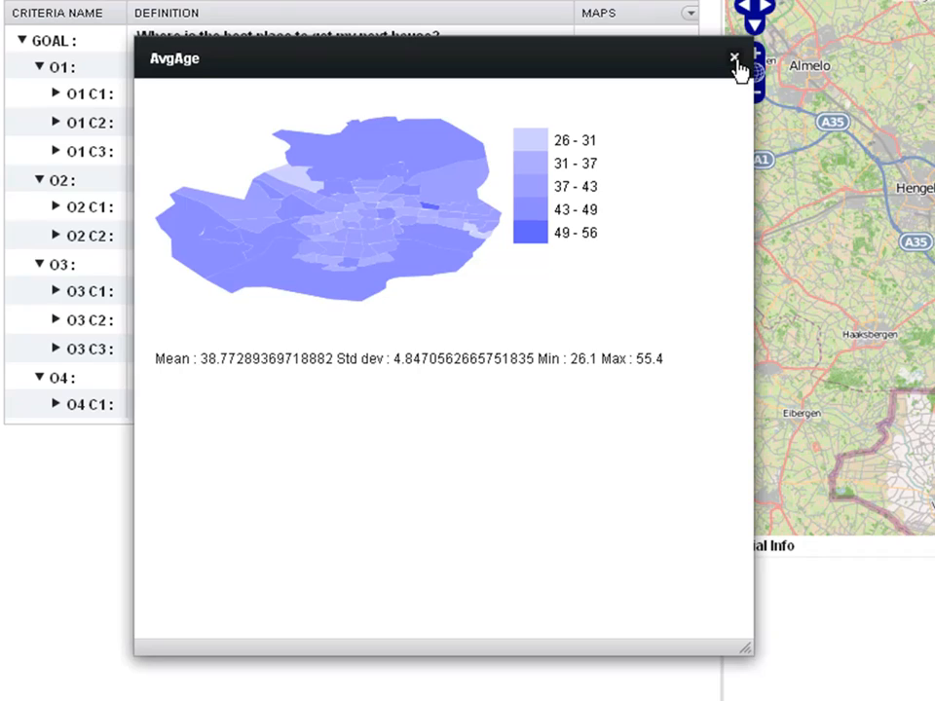
Close the AvgAge map and scroll down through the remaining attributes
{"action": "left_click", "coordinate": [731, 58]}
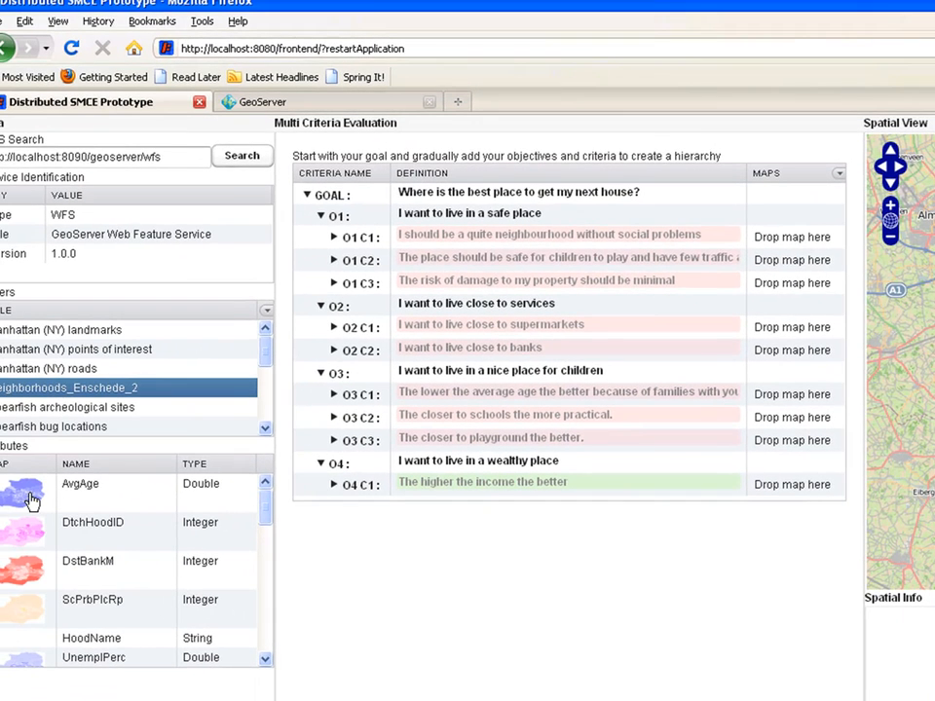
{"action": "mouse_move", "coordinate": [479, 353]}
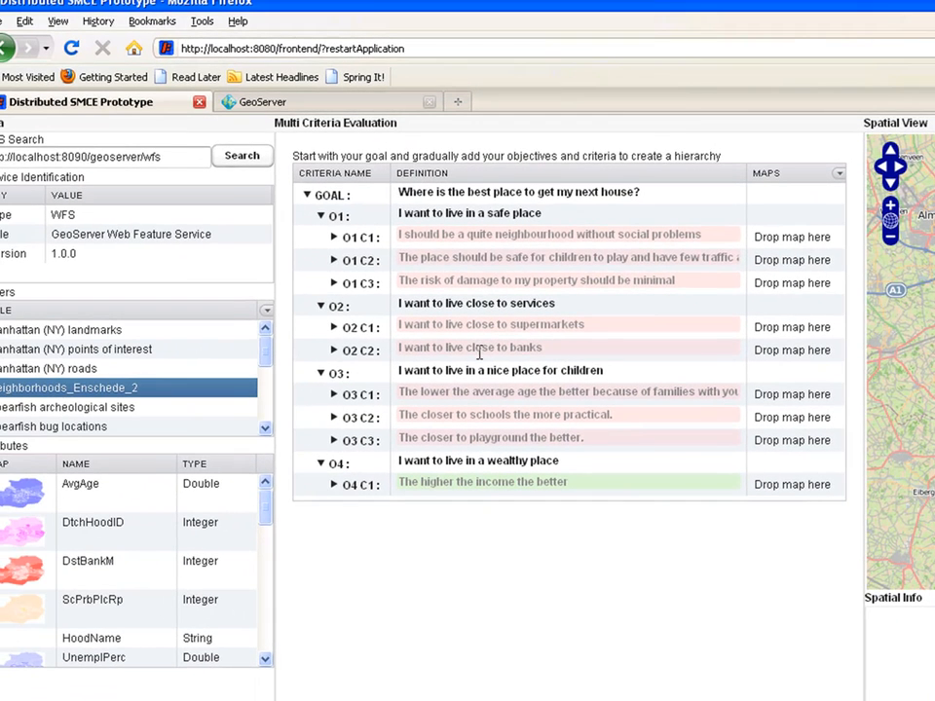
{"action": "mouse_move", "coordinate": [88, 536]}
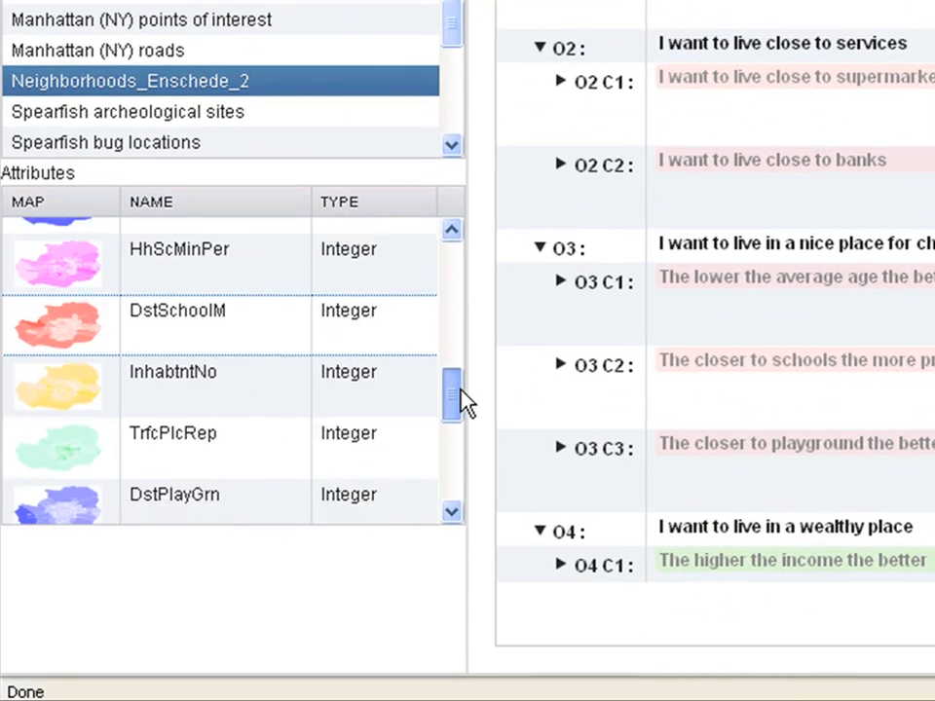
{"action": "scroll", "scroll_direction": "down", "scroll_amount": 3}
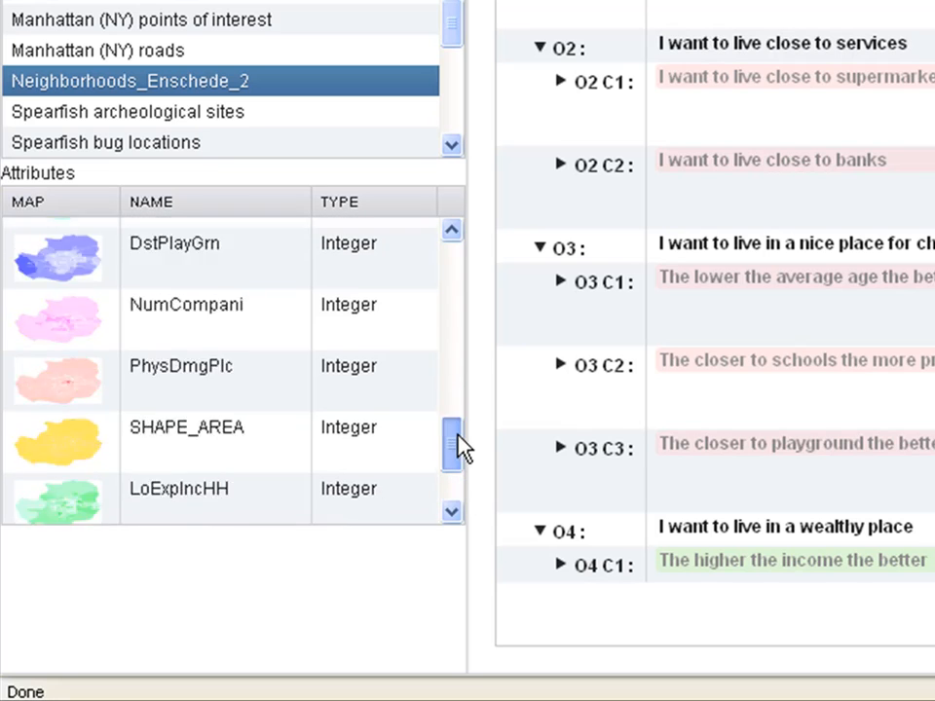
{"action": "scroll", "scroll_direction": "down", "scroll_amount": 3}
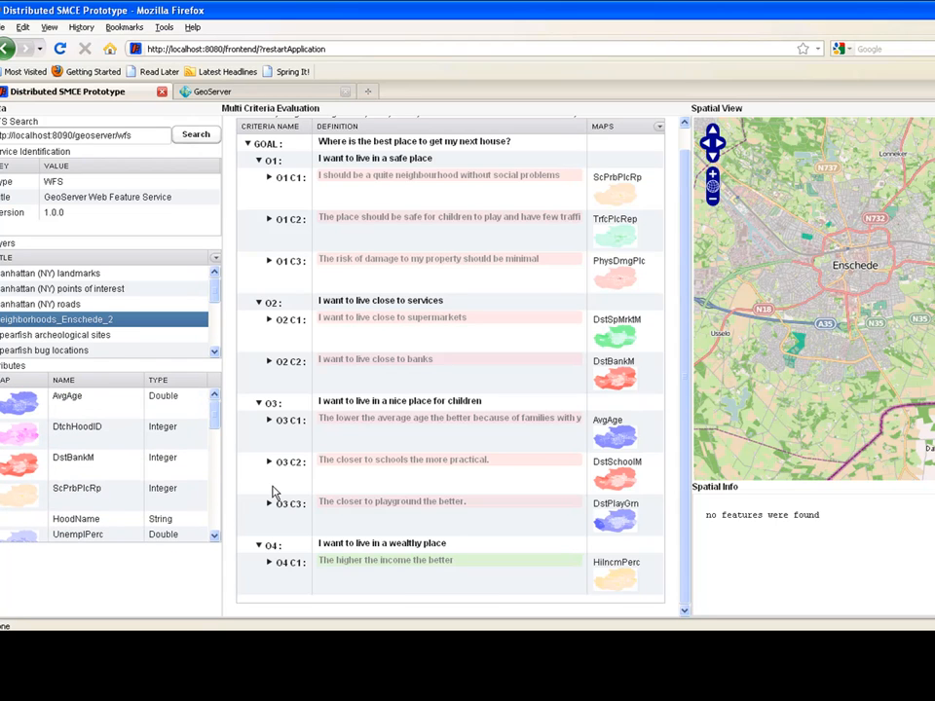
{"action": "mouse_move", "coordinate": [182, 481]}
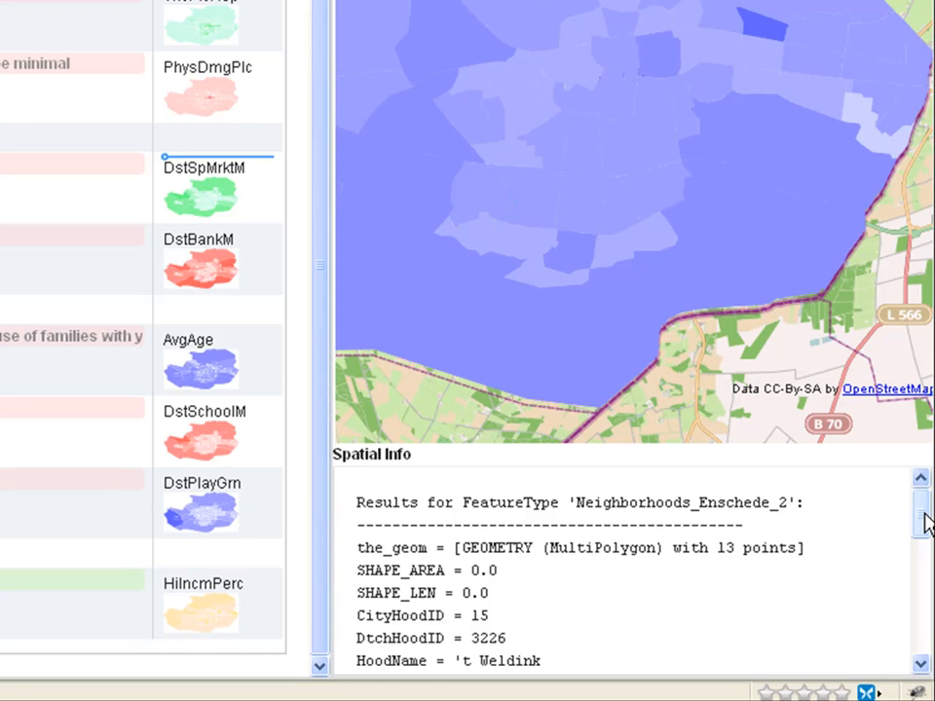
Scroll through the attributes while linking maps to criteria and querying a neighbourhood
{"action": "scroll", "scroll_direction": "down", "scroll_amount": 3}
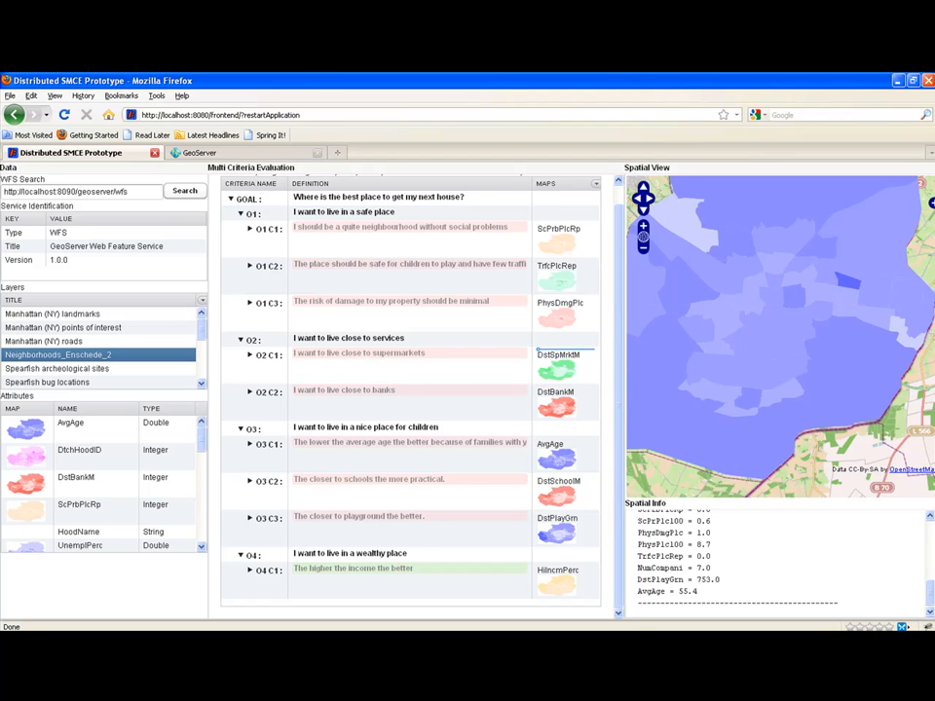
Rank wealthy place first and children second, ahead of services and safety
{"action": "left_click", "coordinate": [360, 427]}
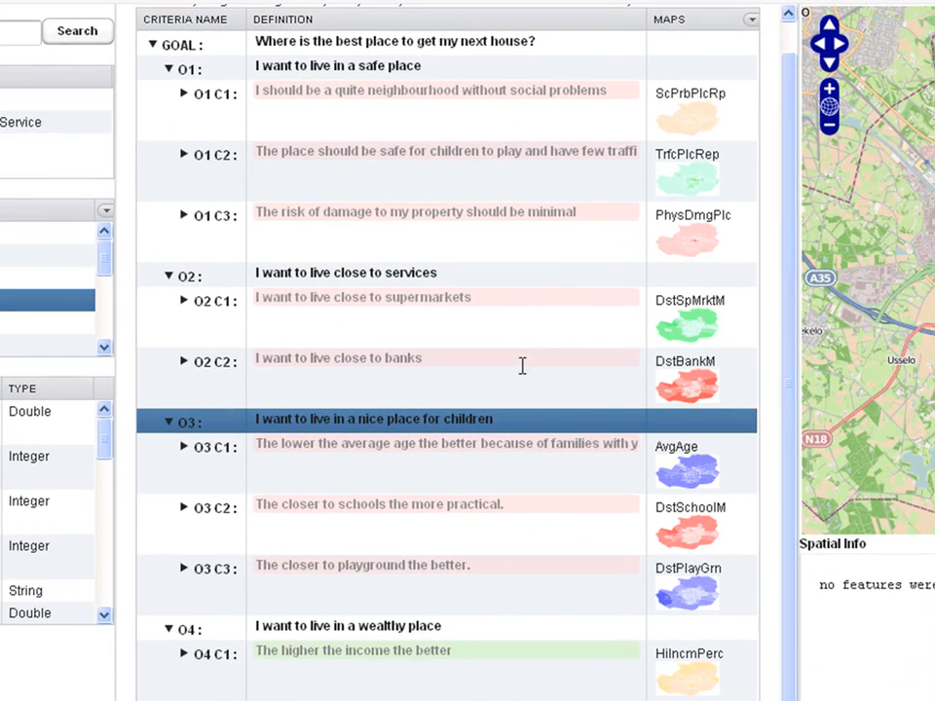
{"action": "mouse_move", "coordinate": [552, 419]}
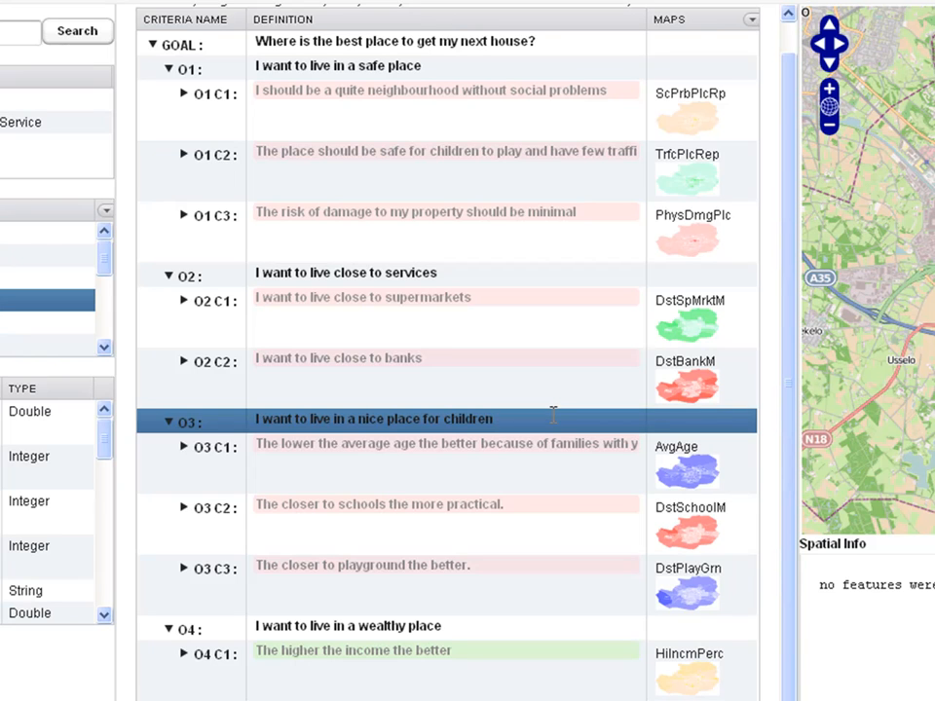
{"action": "mouse_move", "coordinate": [401, 625]}
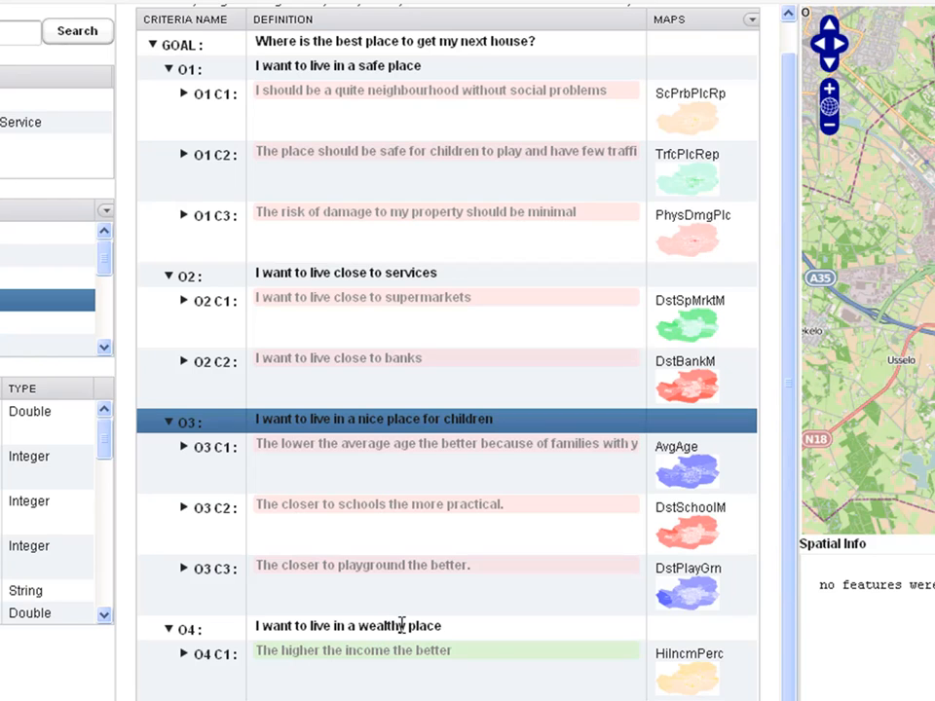
{"action": "right_click", "coordinate": [402, 626]}
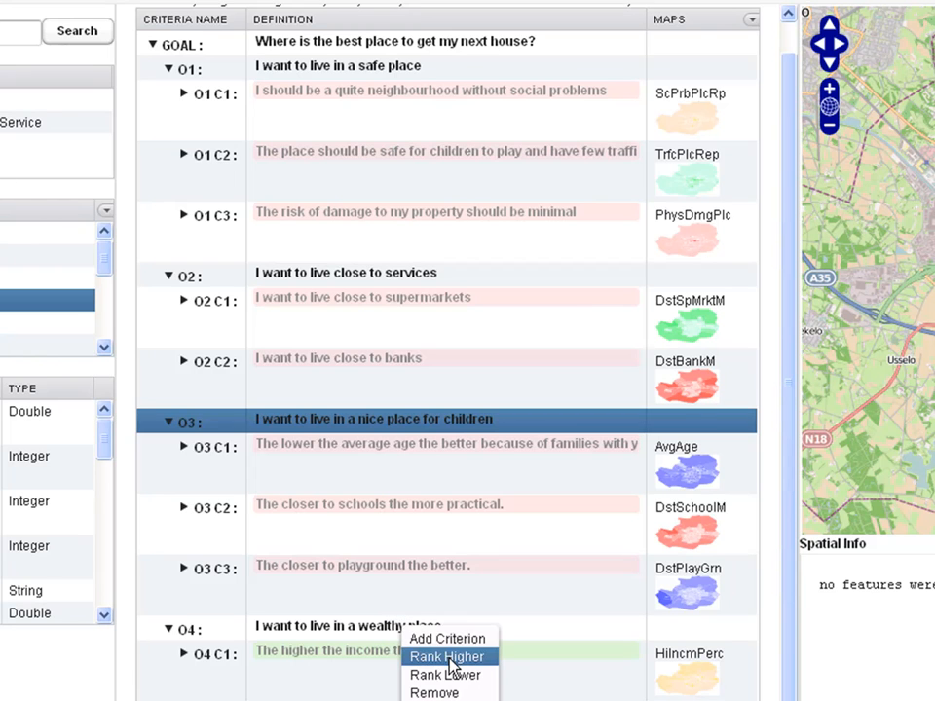
{"action": "left_click", "coordinate": [442, 658]}
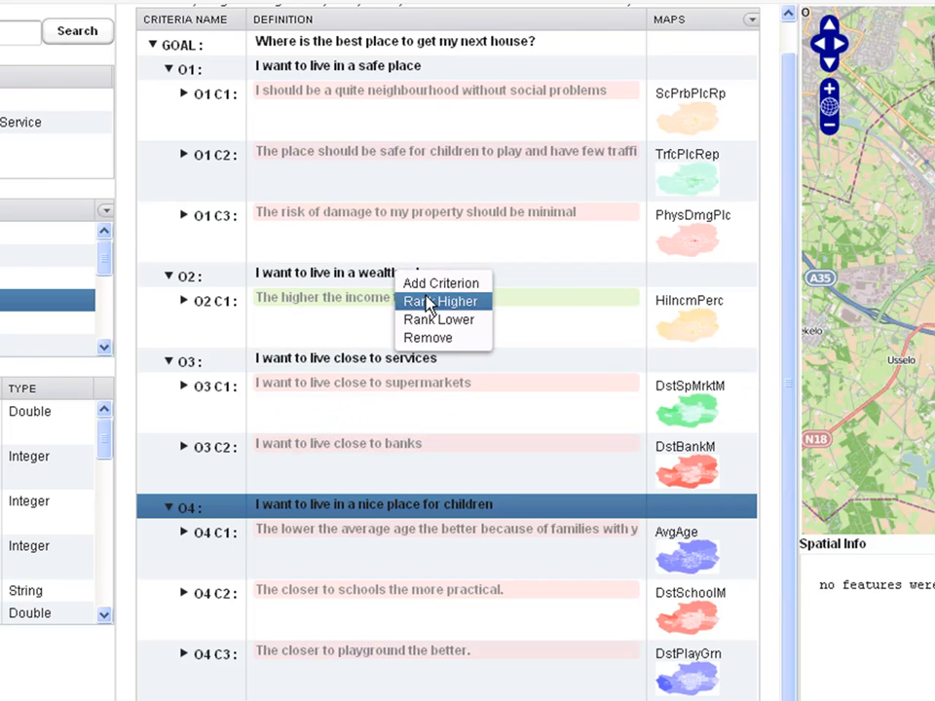
{"action": "left_click", "coordinate": [440, 301]}
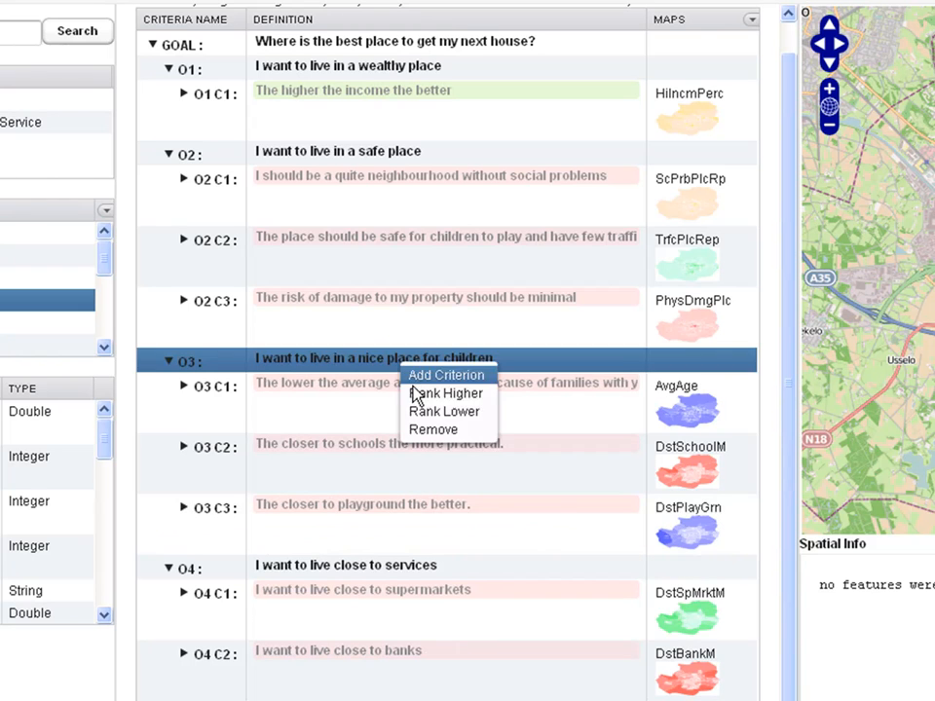
{"action": "left_click", "coordinate": [447, 393]}
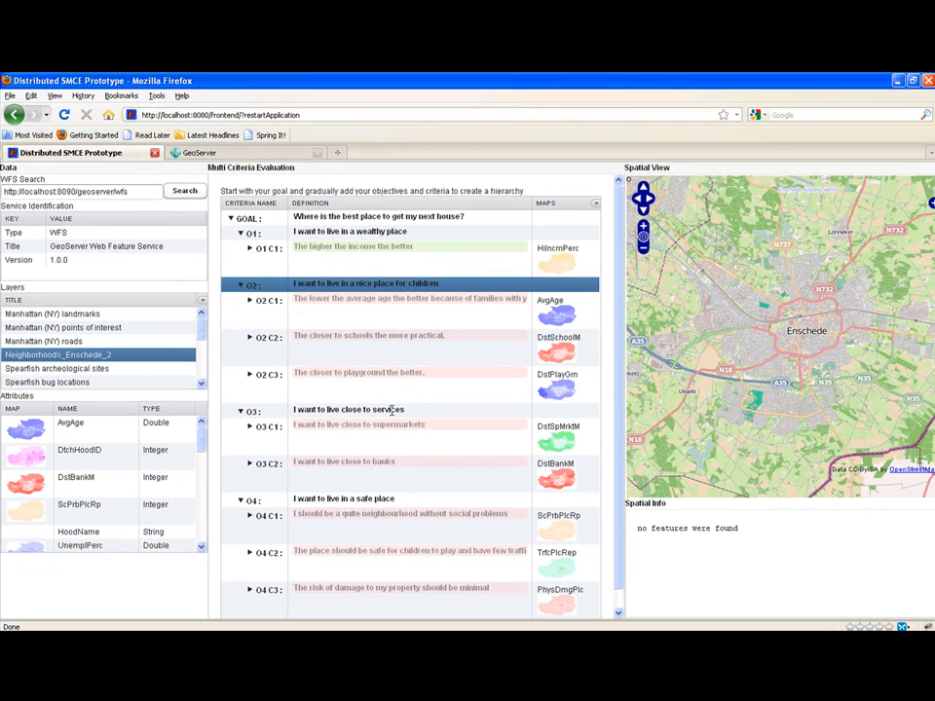
{"action": "mouse_move", "coordinate": [414, 243]}
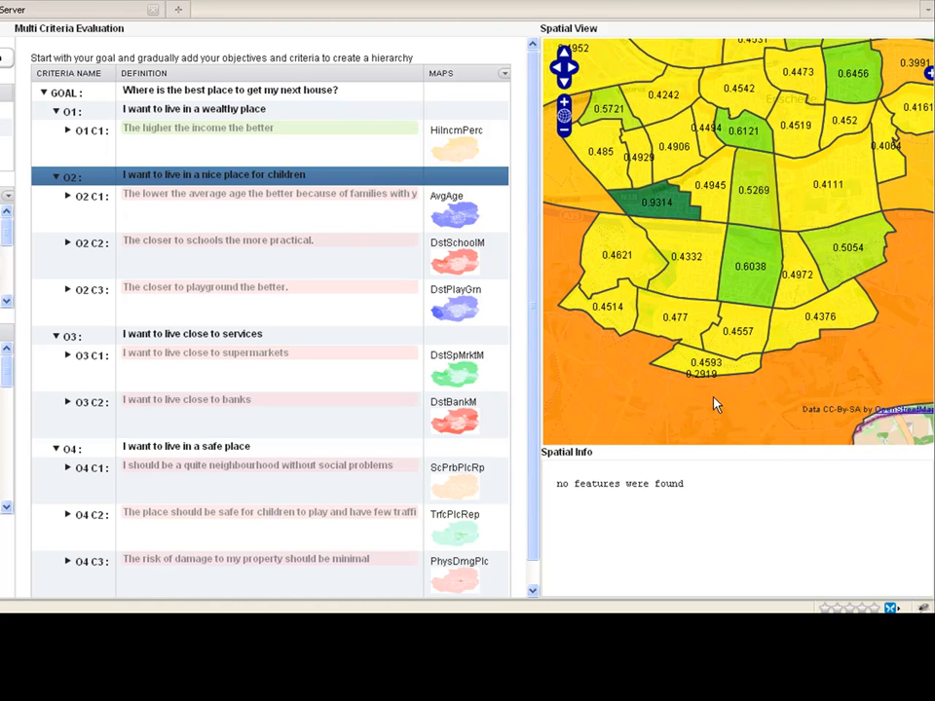
{"action": "mouse_move", "coordinate": [734, 418]}
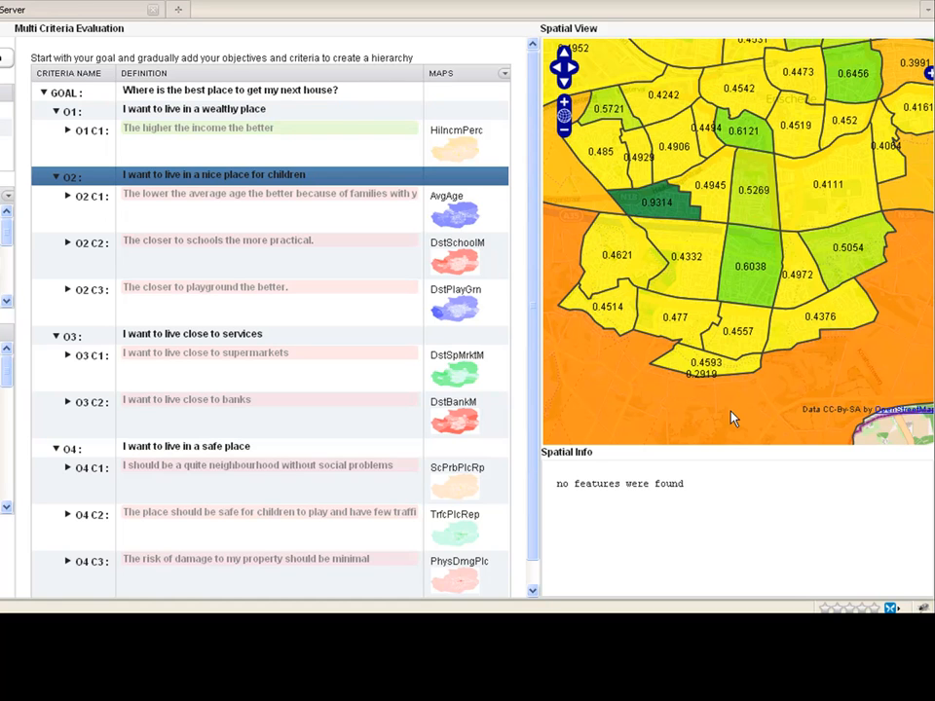
{"action": "mouse_move", "coordinate": [735, 418]}
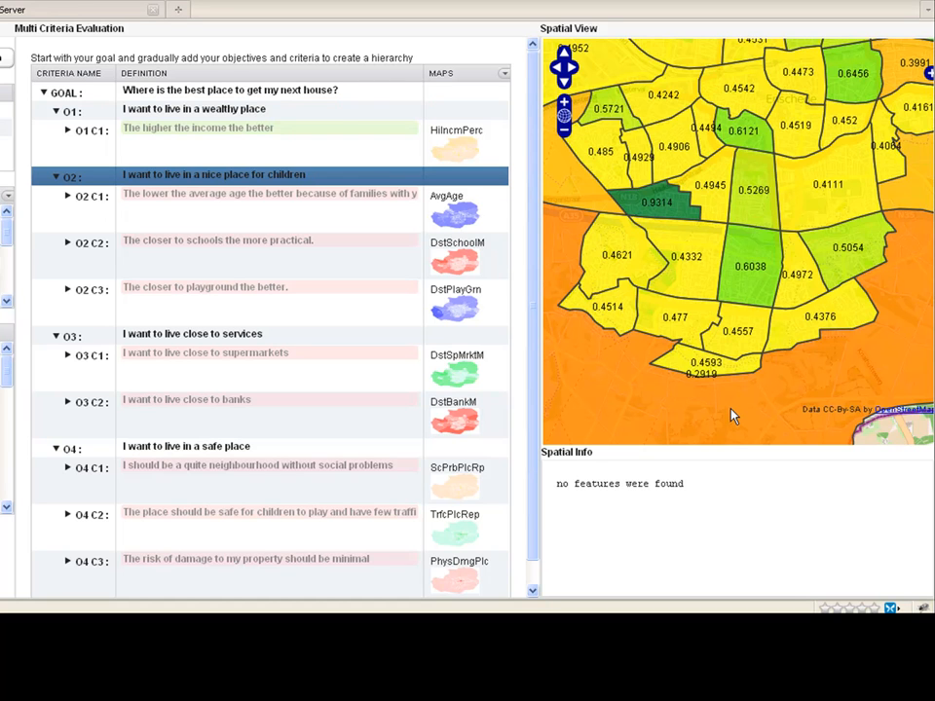
{"action": "mouse_move", "coordinate": [731, 419]}
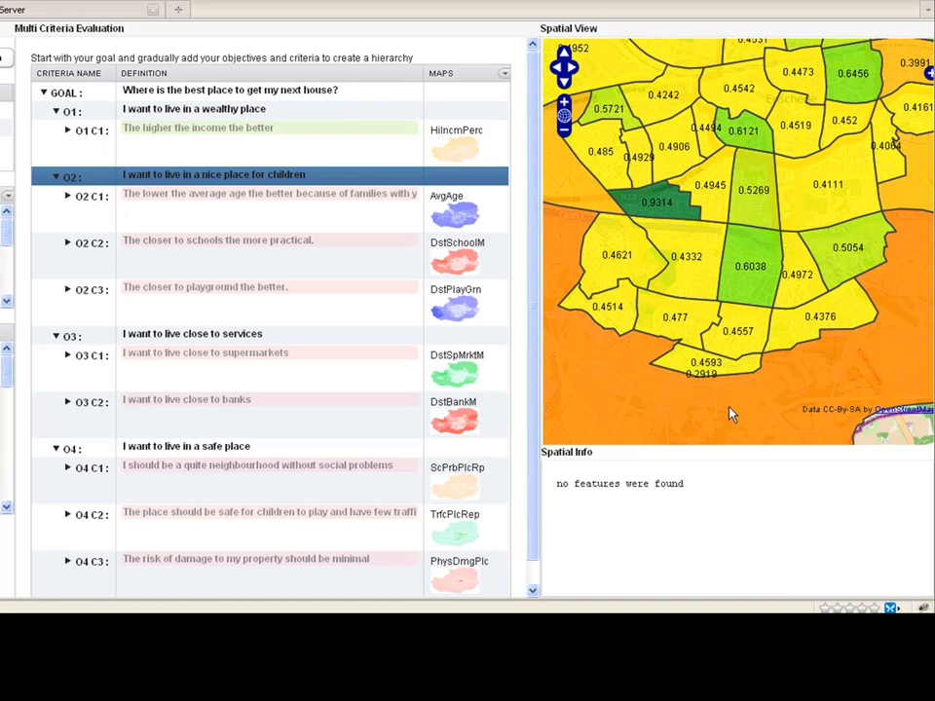
{"action": "mouse_move", "coordinate": [633, 229]}
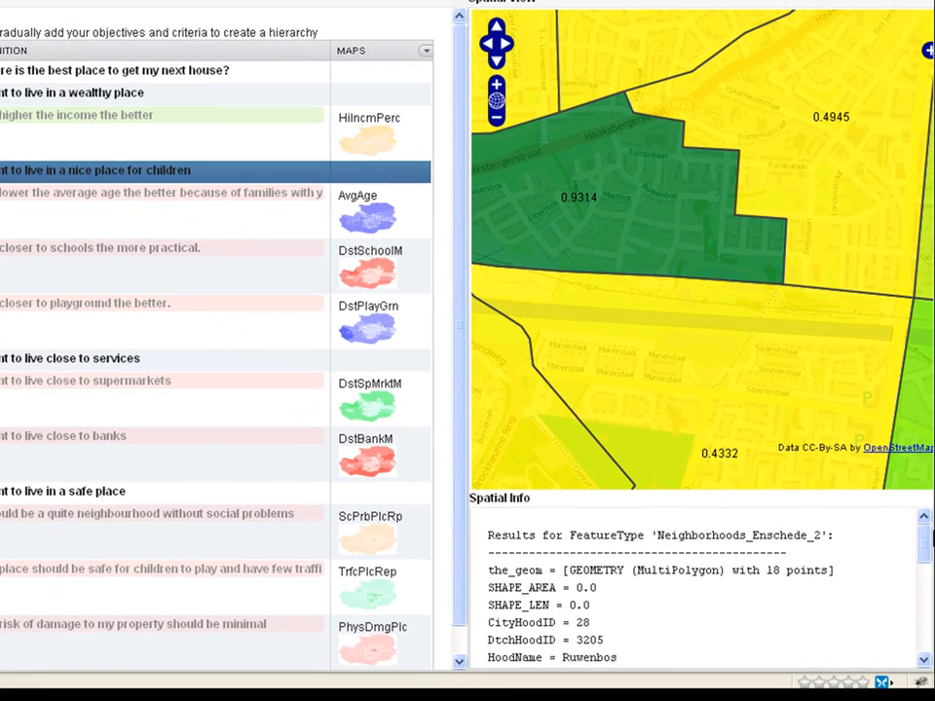
Scroll Spatial Info for Ruwenbos to show 83% high income and 1.8% unemployment
{"action": "scroll", "scroll_direction": "down", "scroll_amount": 3}
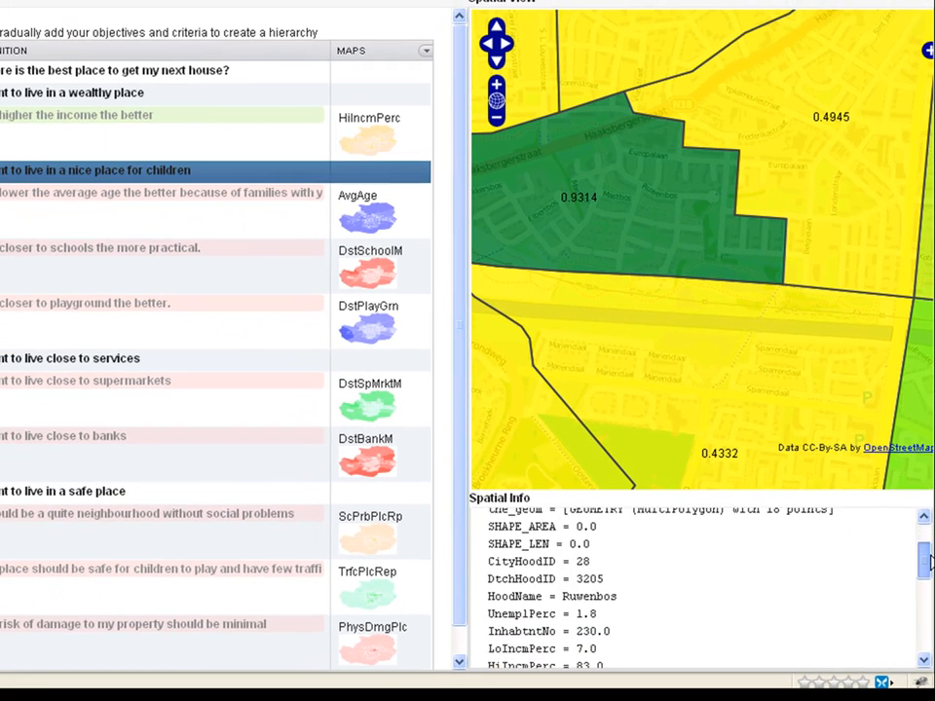
{"action": "scroll", "scroll_direction": "down", "scroll_amount": 3}
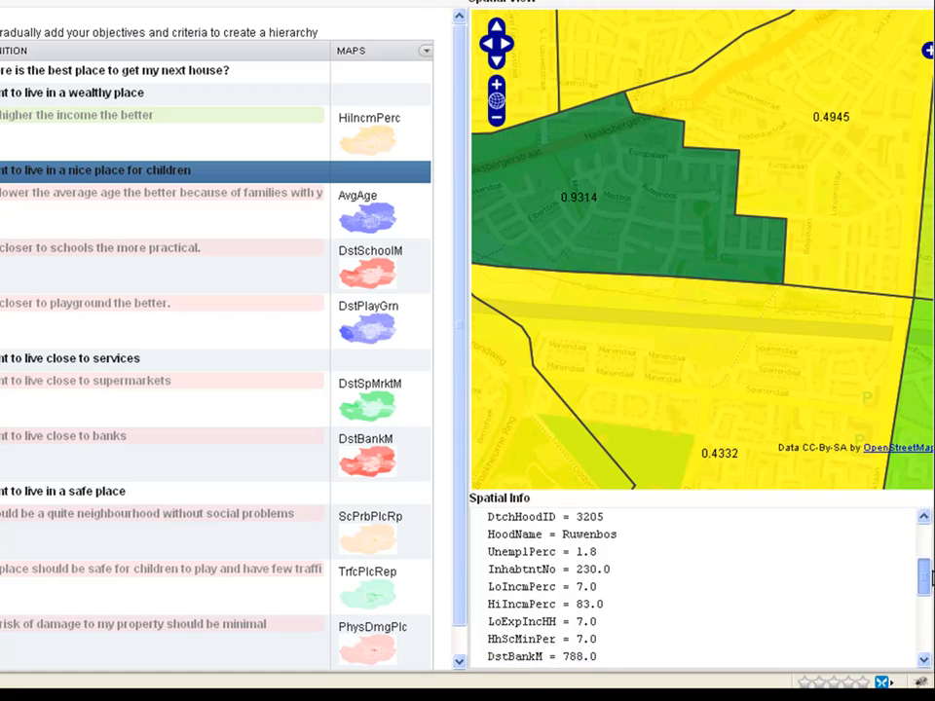